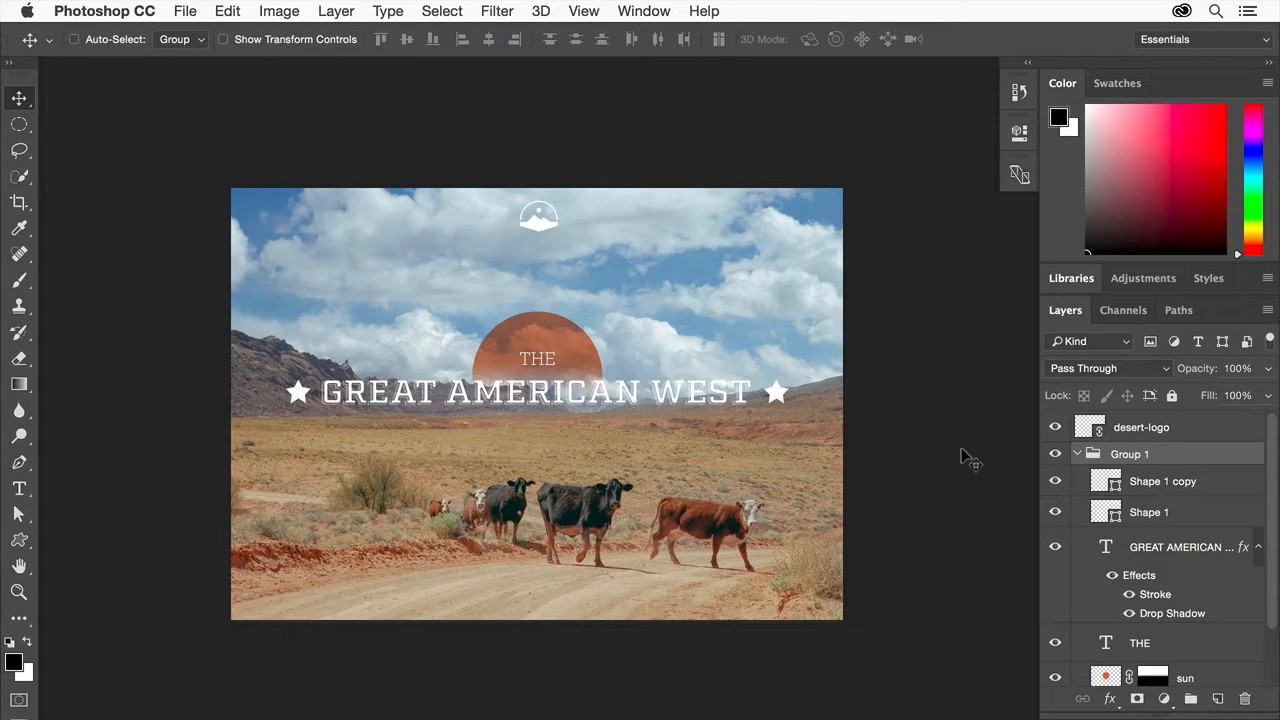
mouse_move(950, 444)
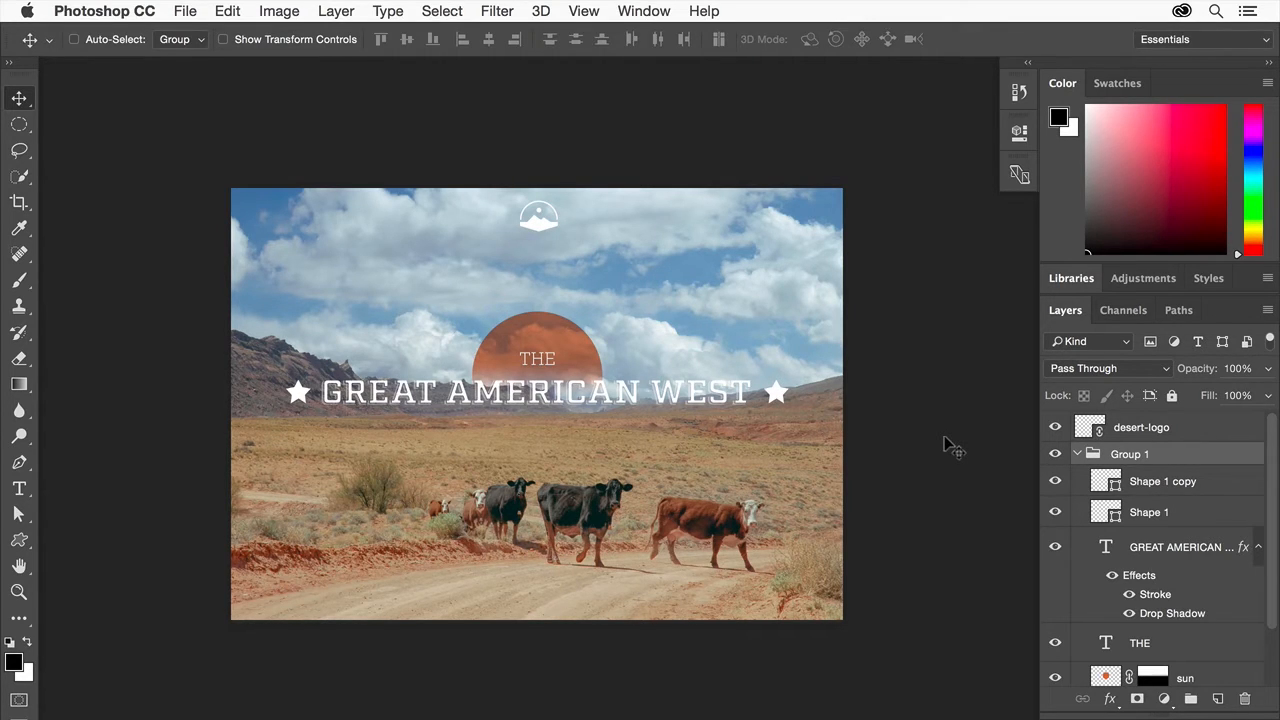
mouse_move(758, 330)
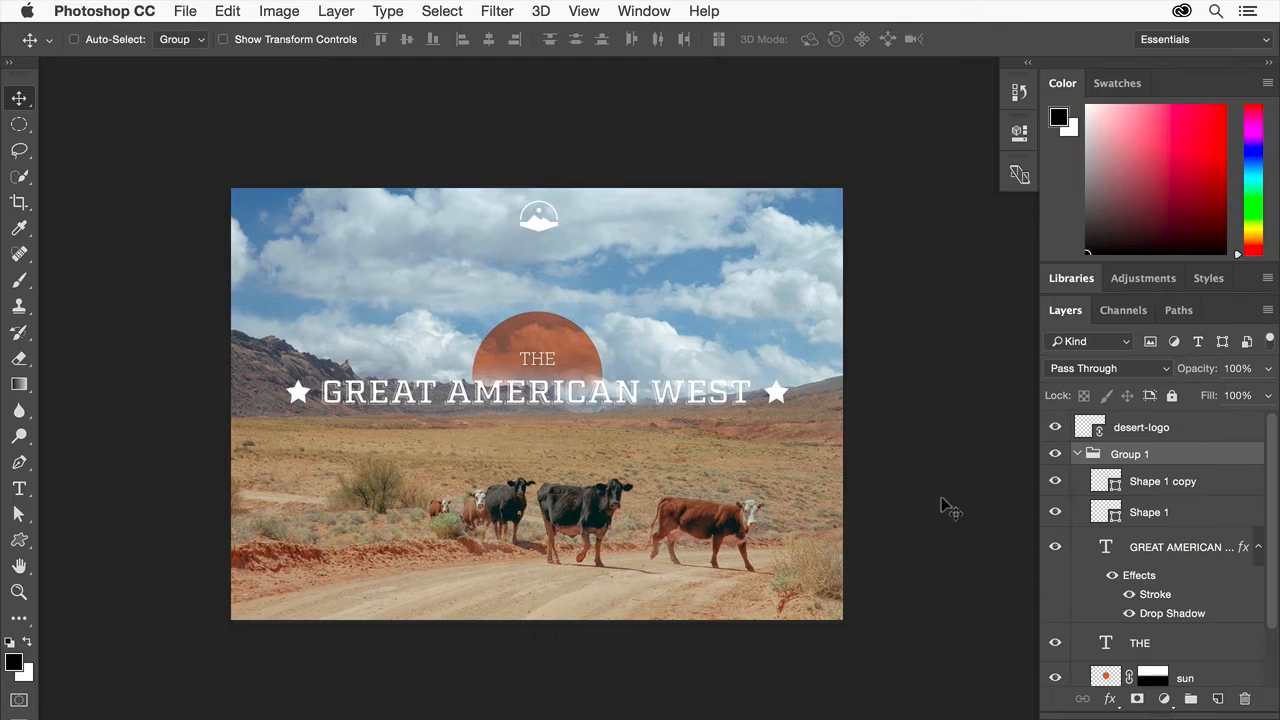
Save the design as layered Design-complete.psd in graphic-design-basics with maximum compatibility
click(184, 12)
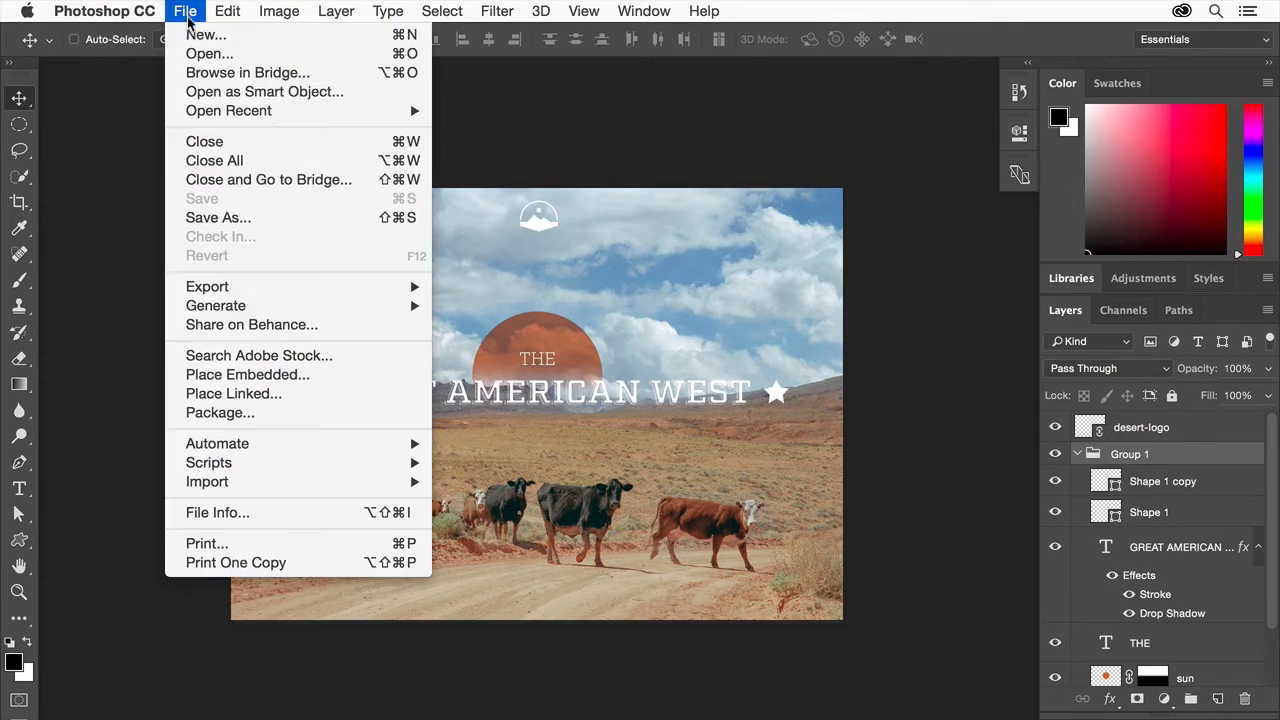
click(218, 216)
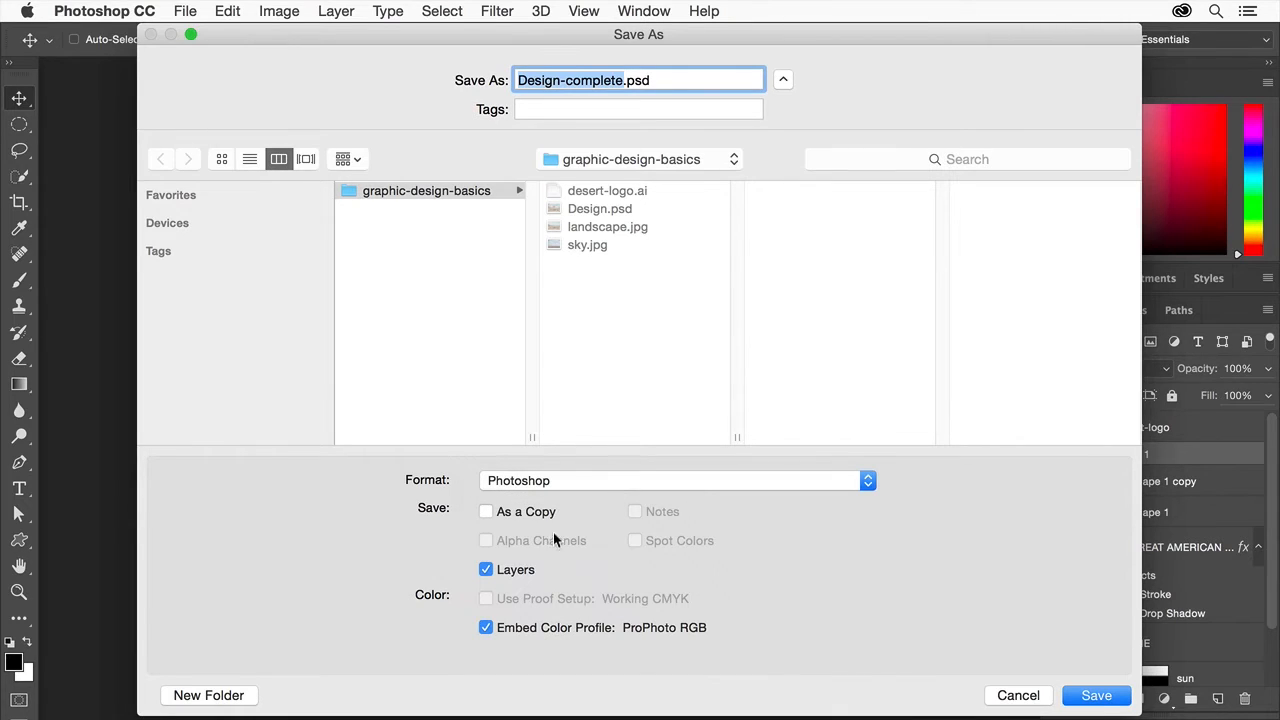
mouse_move(728, 596)
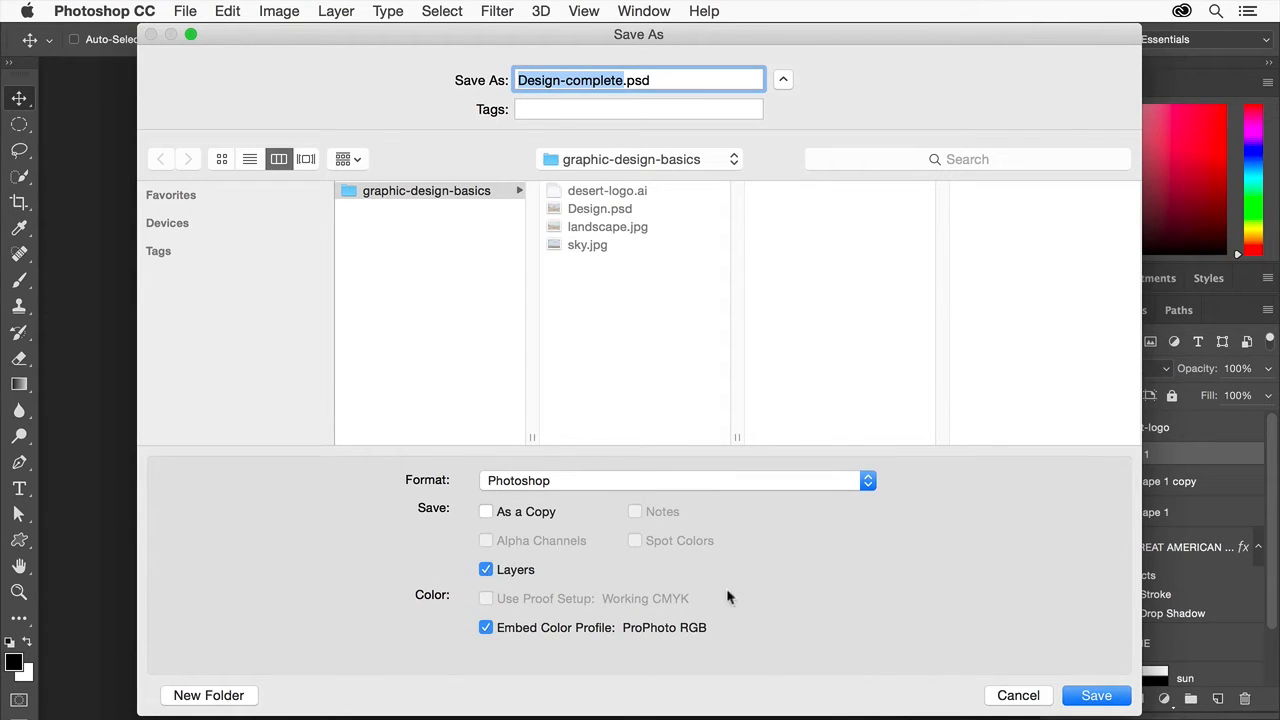
mouse_move(1096, 696)
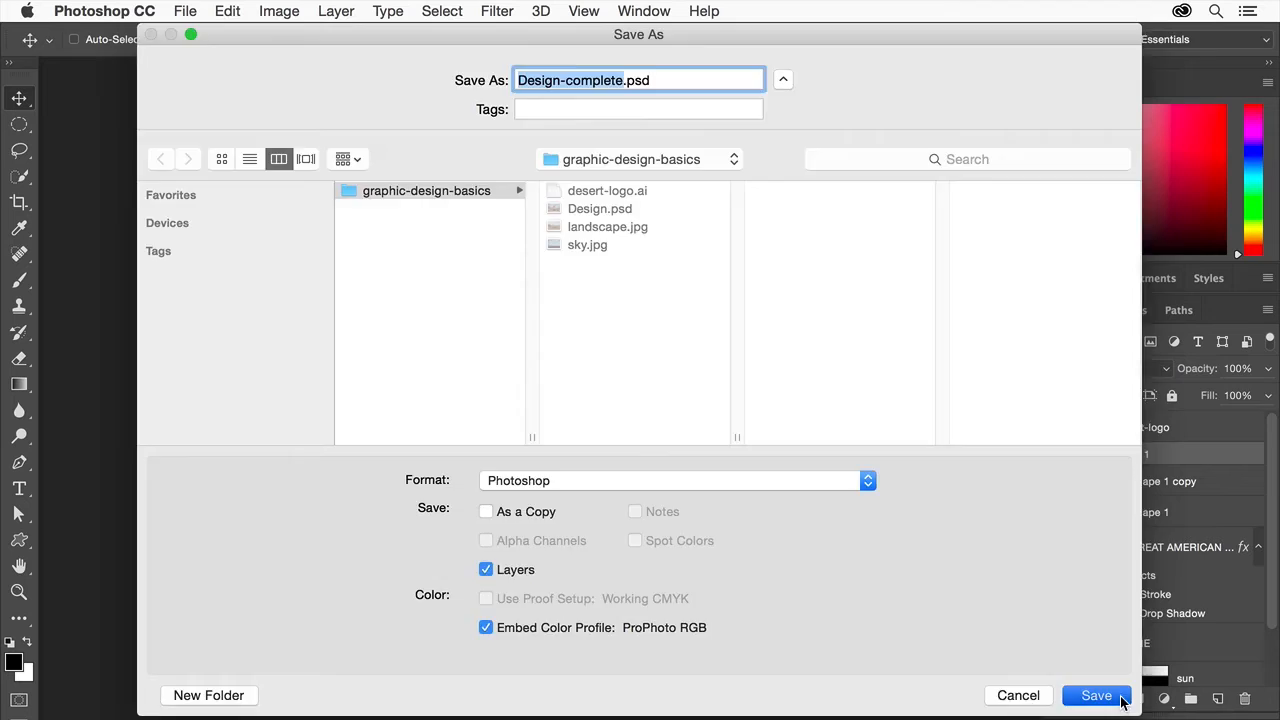
click(1096, 696)
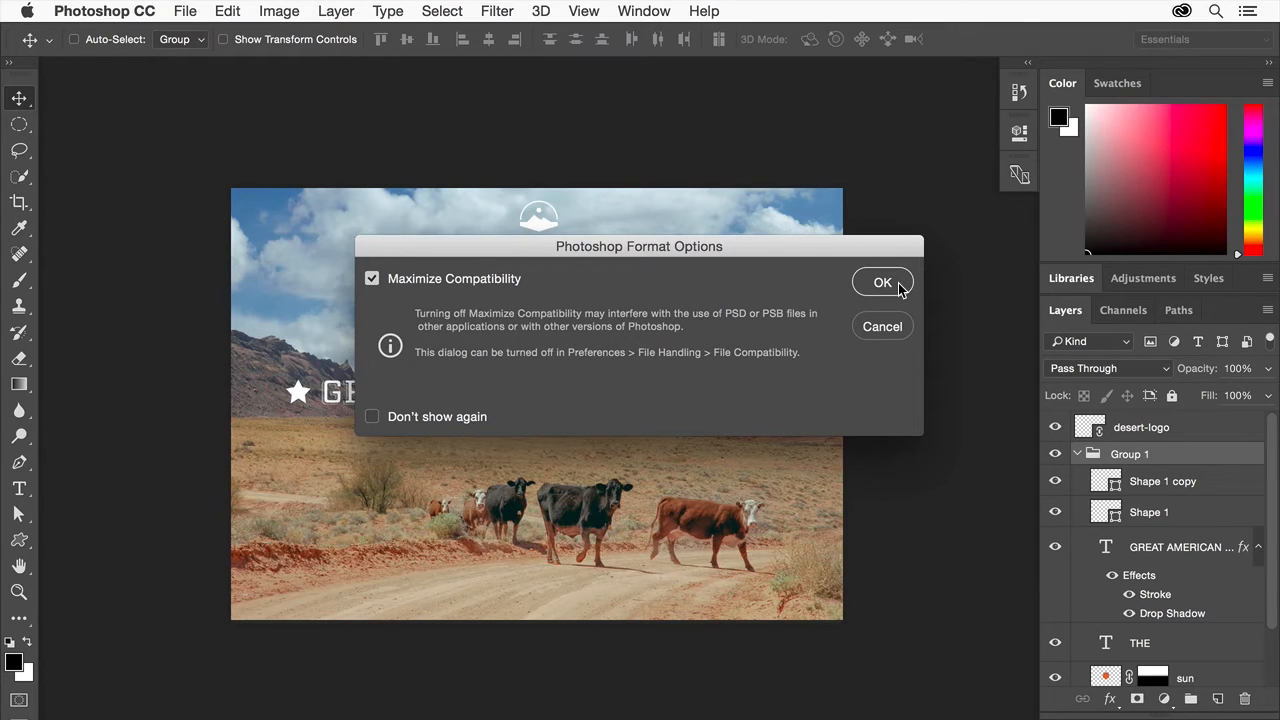
click(882, 282)
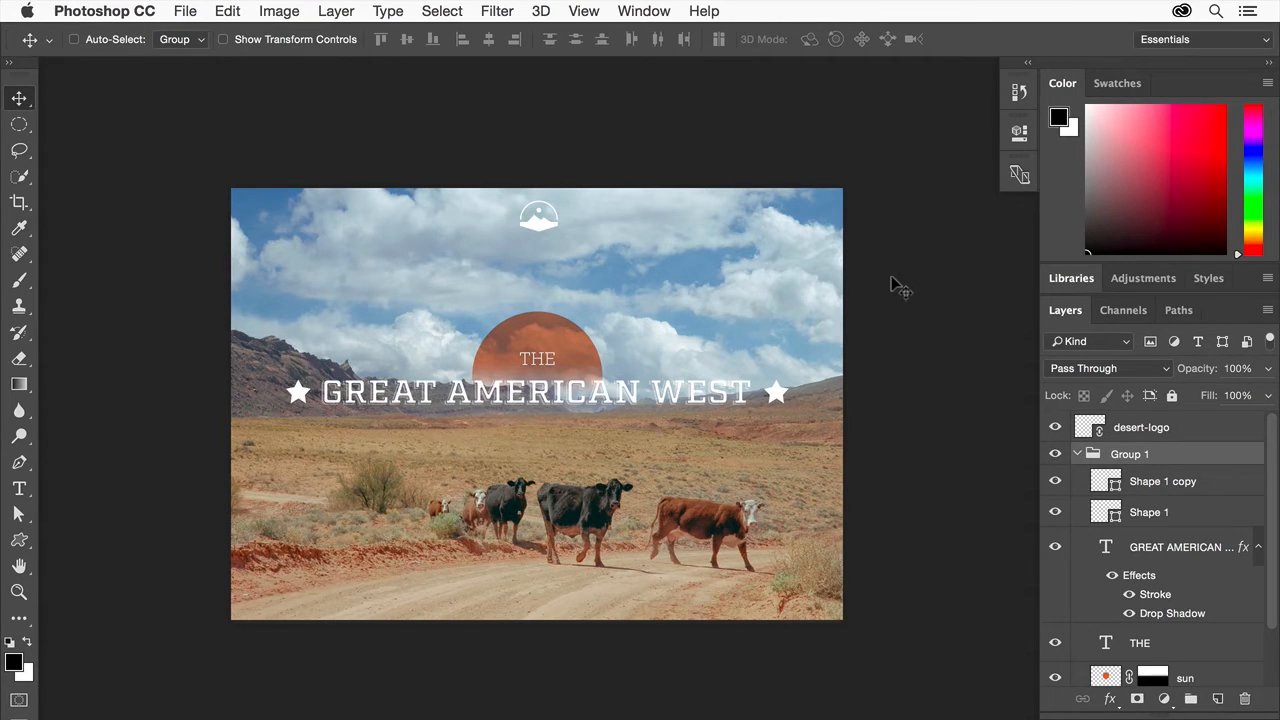
mouse_move(718, 296)
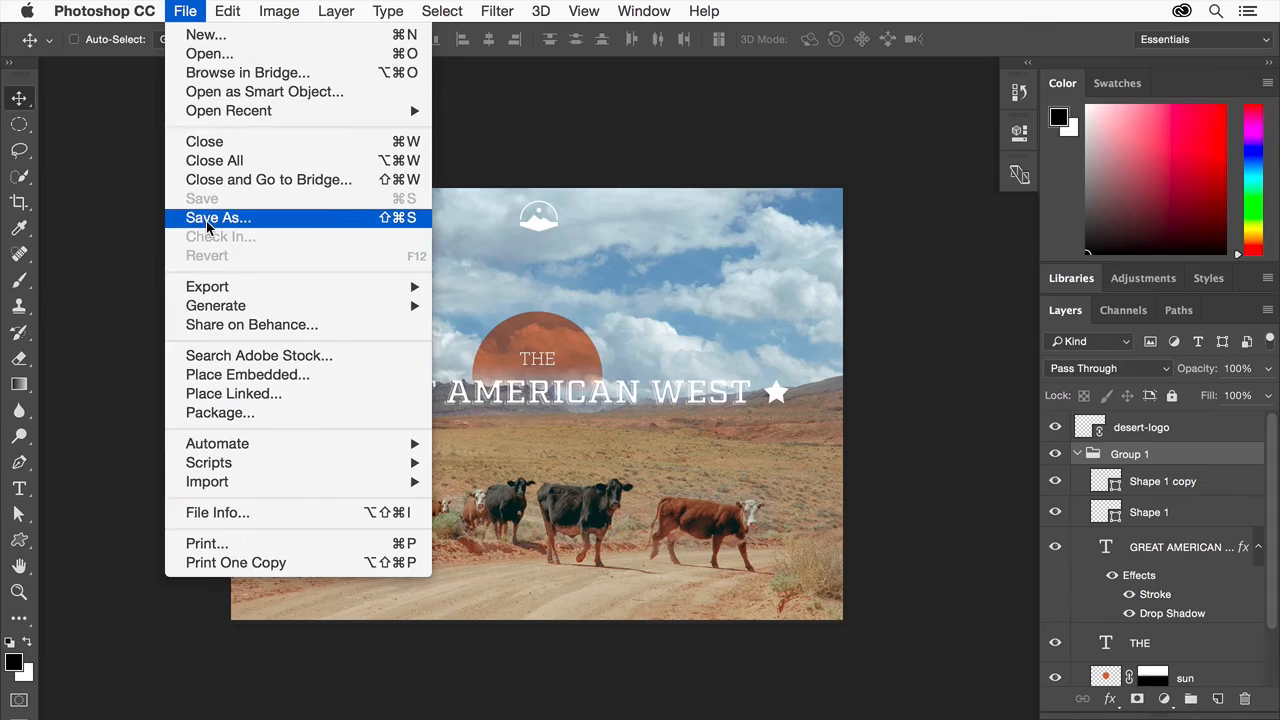
Save a Photoshop PDF copy with the High Quality Print preset, preserving Photoshop editing capabilities
click(218, 216)
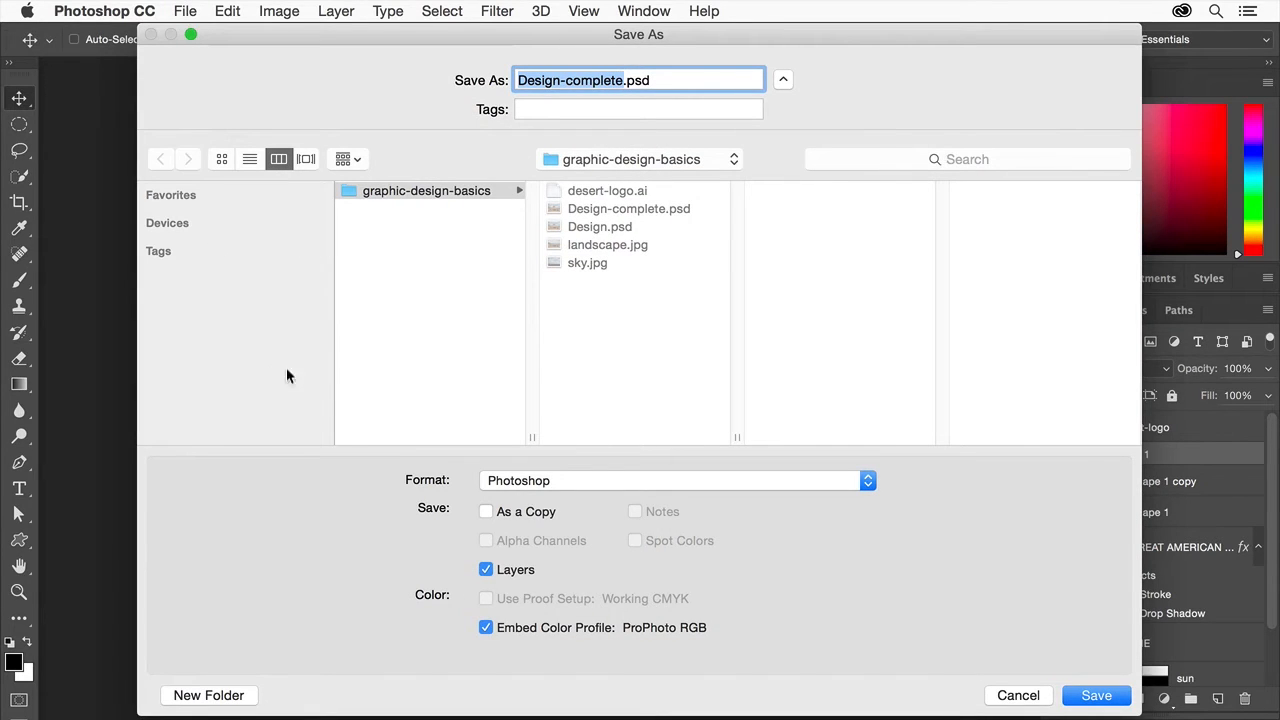
mouse_move(596, 528)
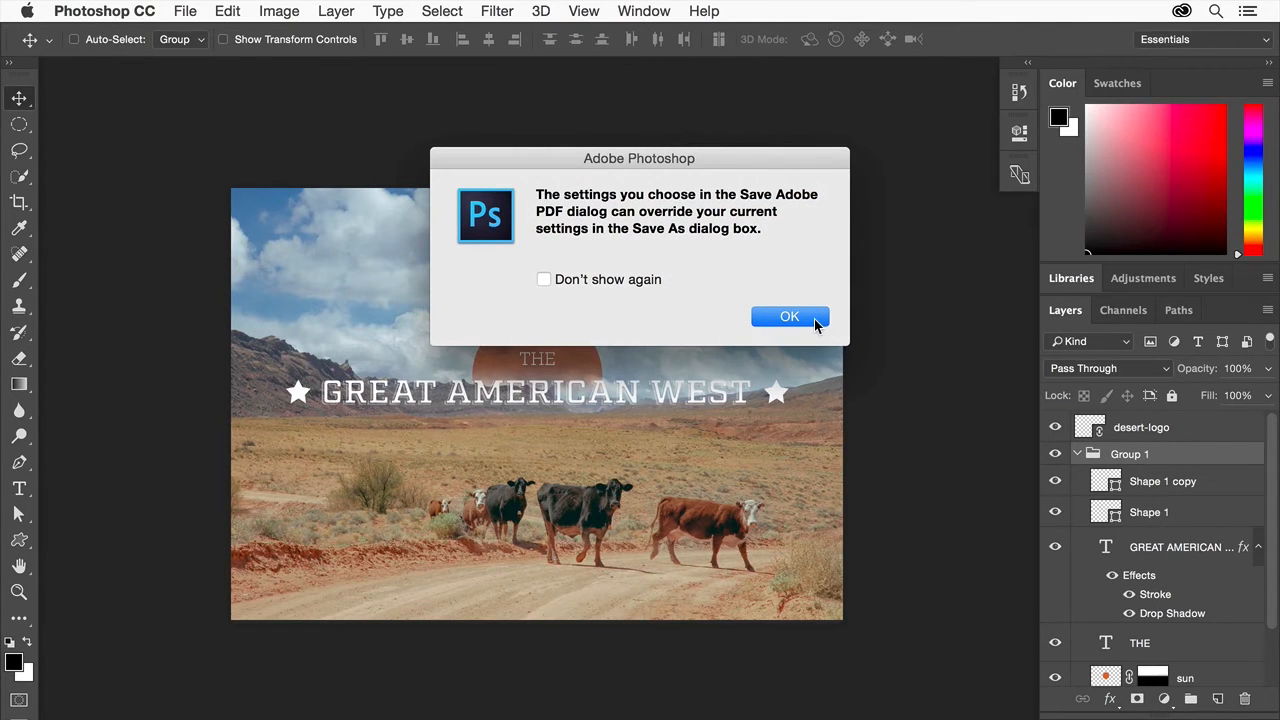
click(788, 316)
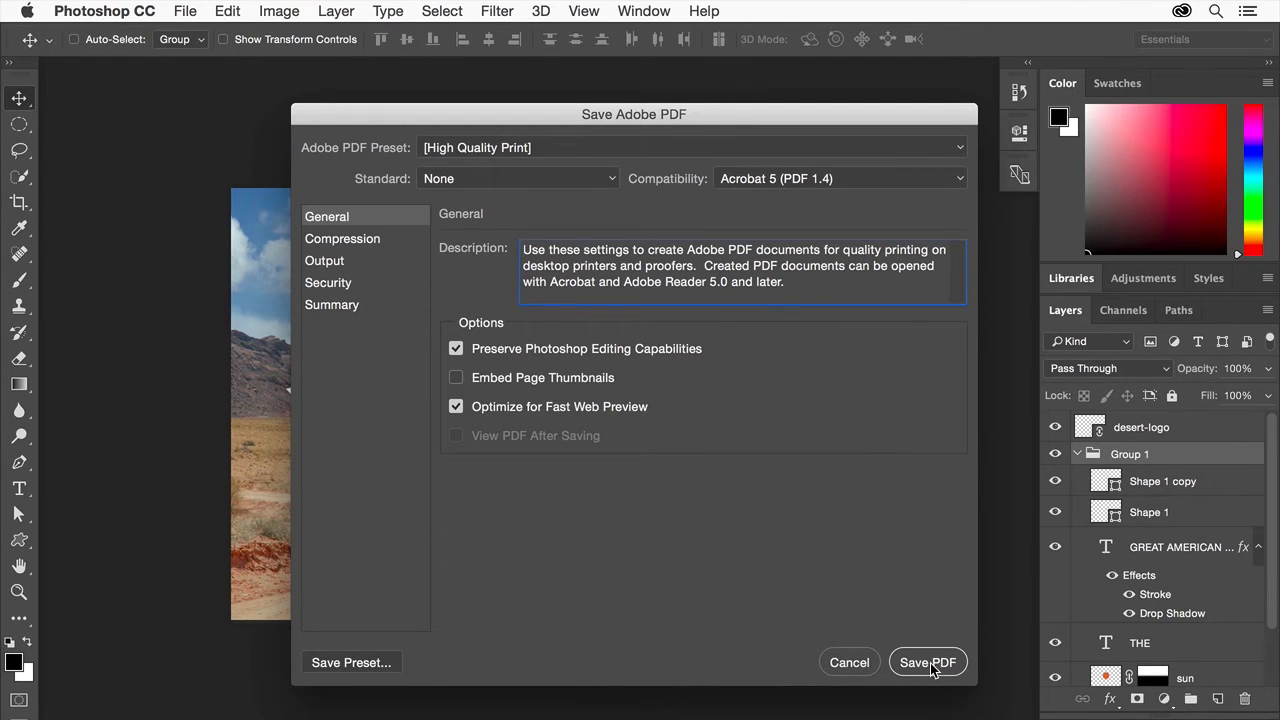
click(928, 662)
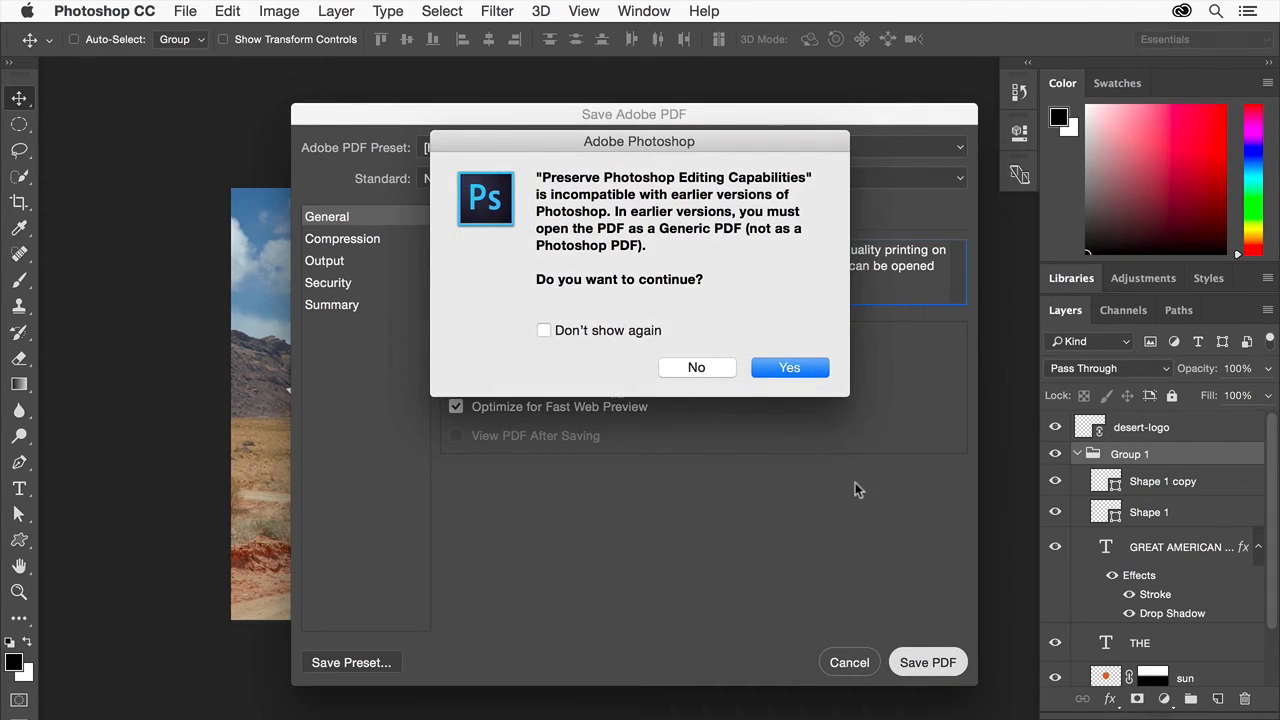
click(788, 368)
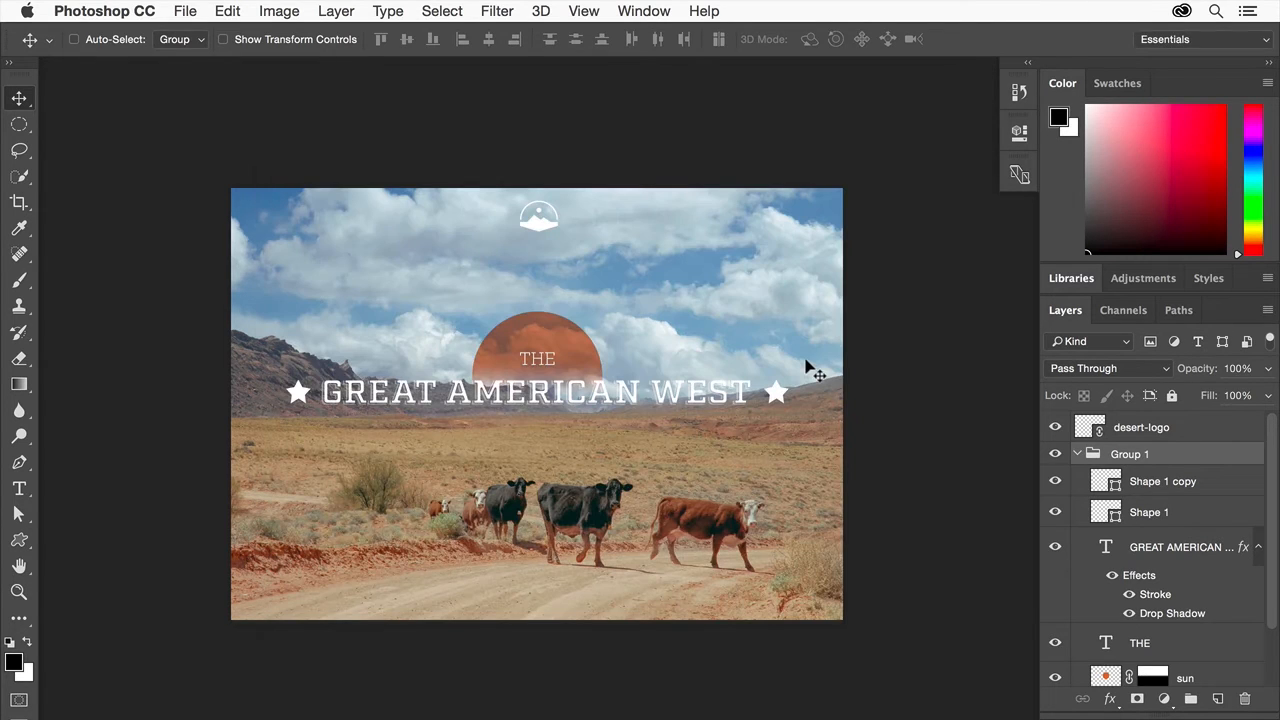
mouse_move(728, 320)
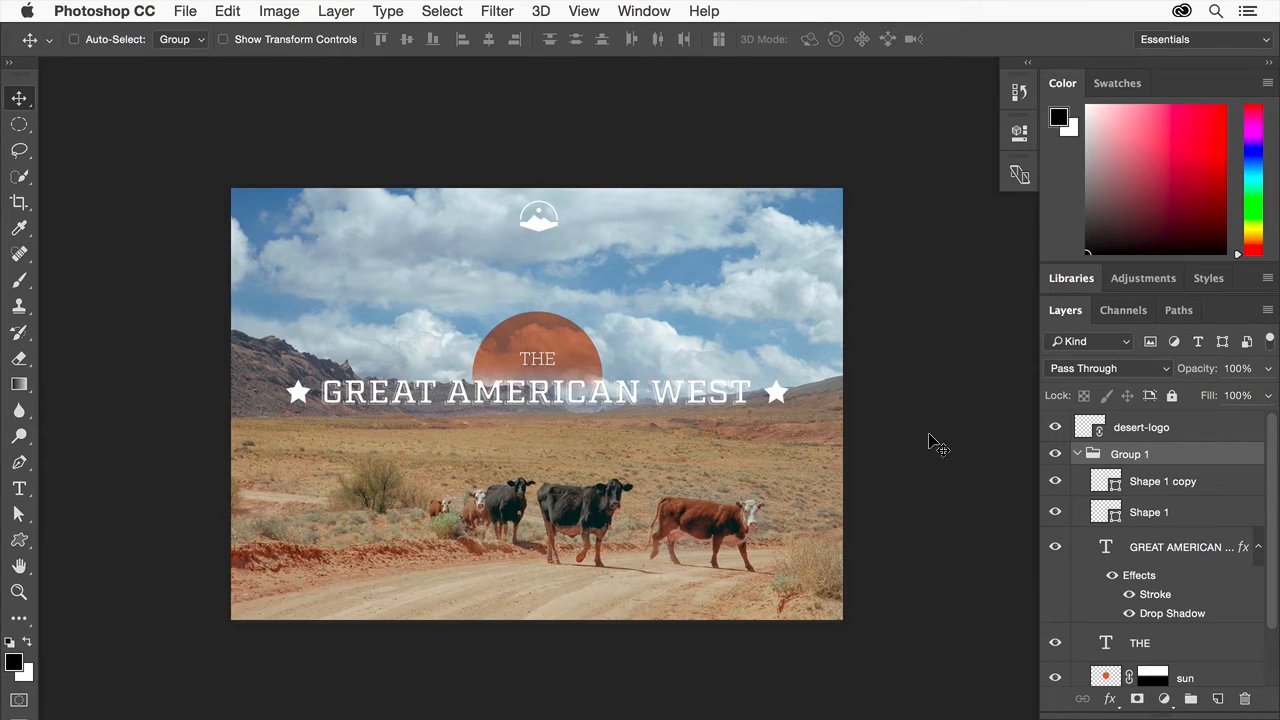
mouse_move(888, 420)
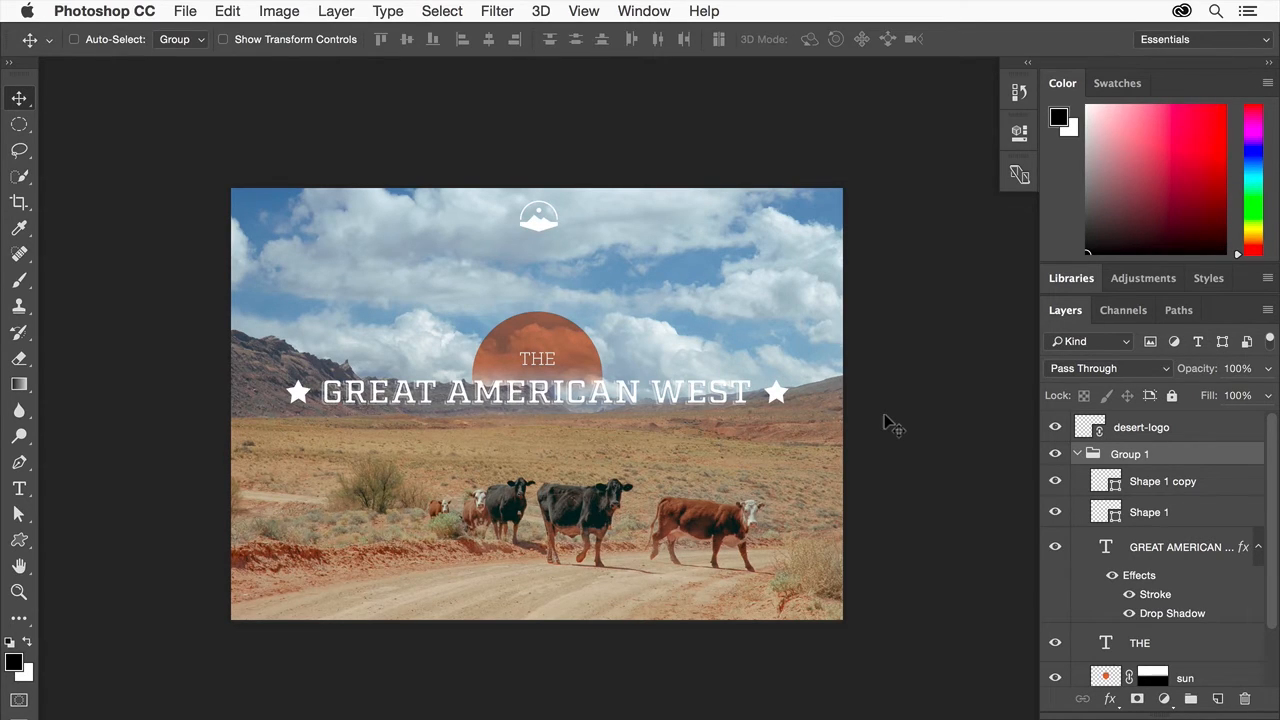
mouse_move(764, 338)
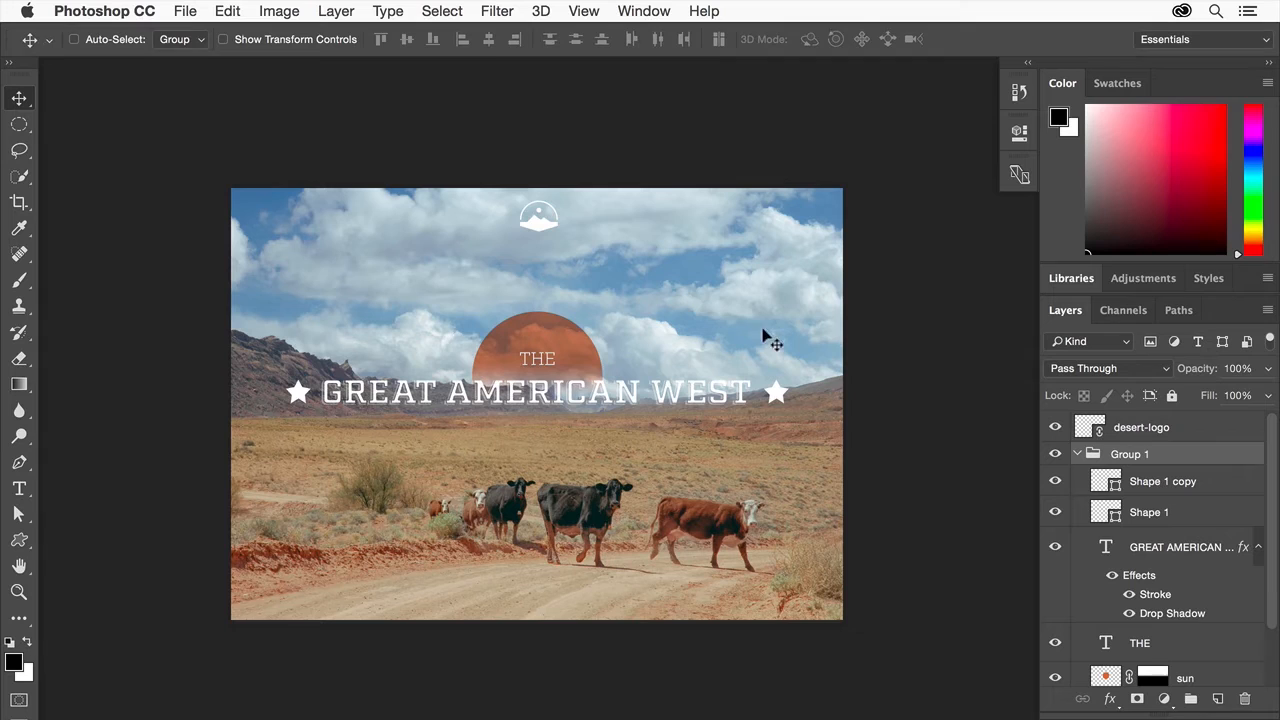
Reveal the File menu's Export commands for the poster
click(184, 12)
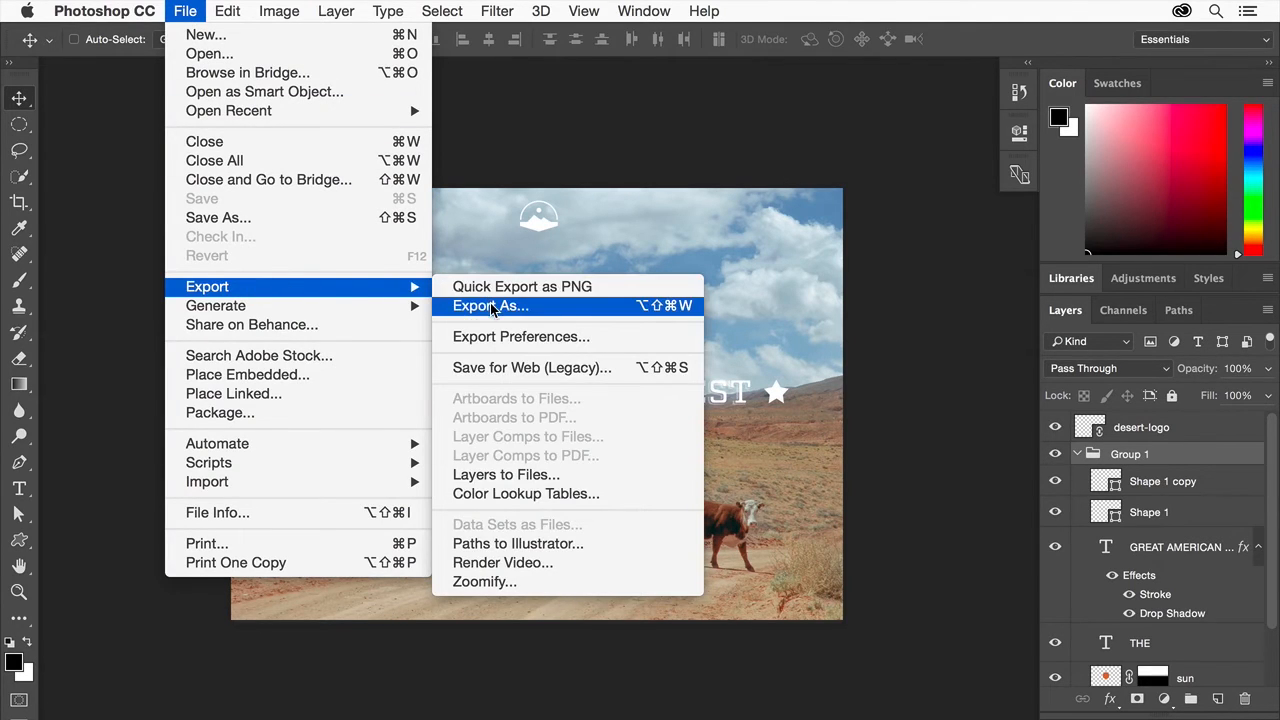
In Export As, switch the design's format from PNG to JPG at 100% quality
click(490, 306)
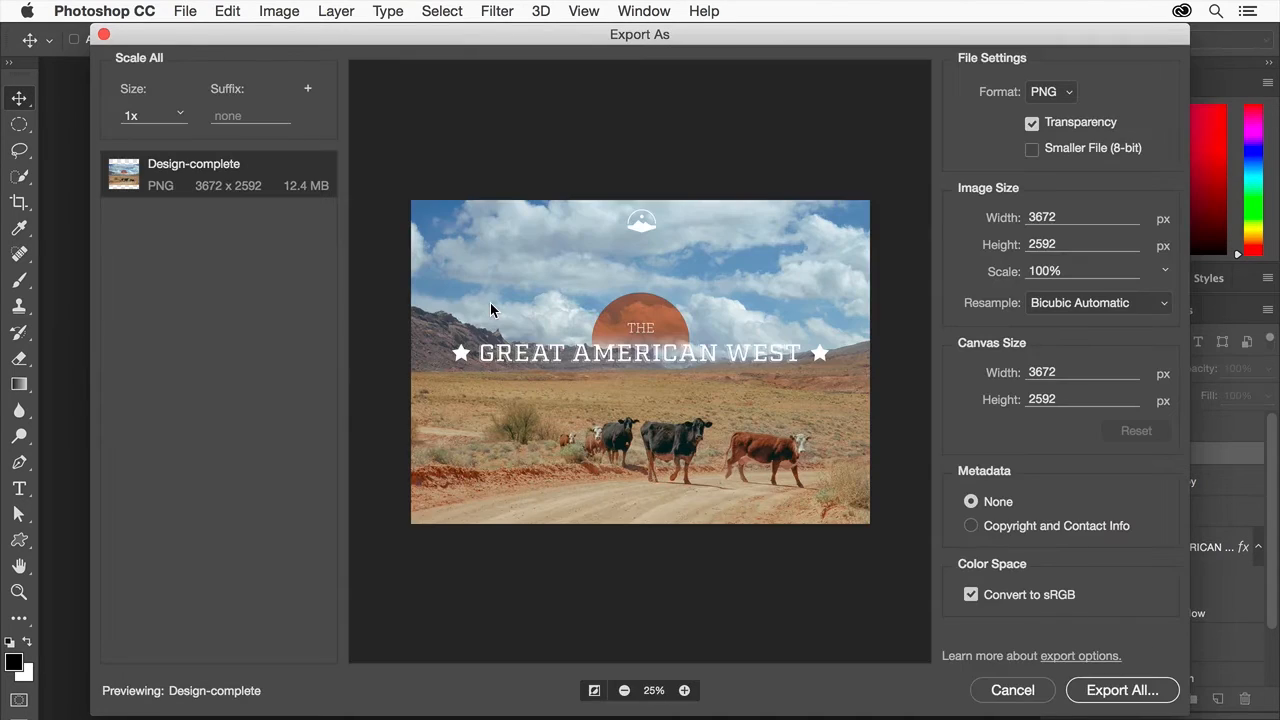
mouse_move(600, 372)
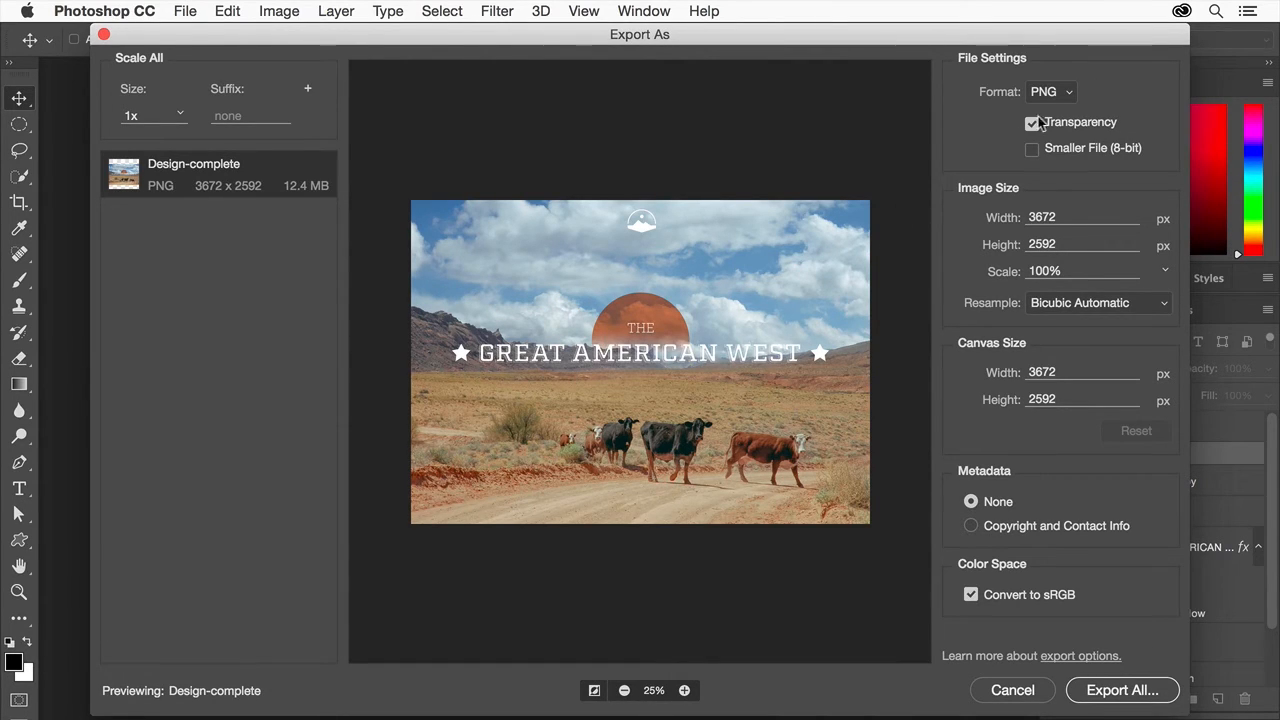
click(1050, 92)
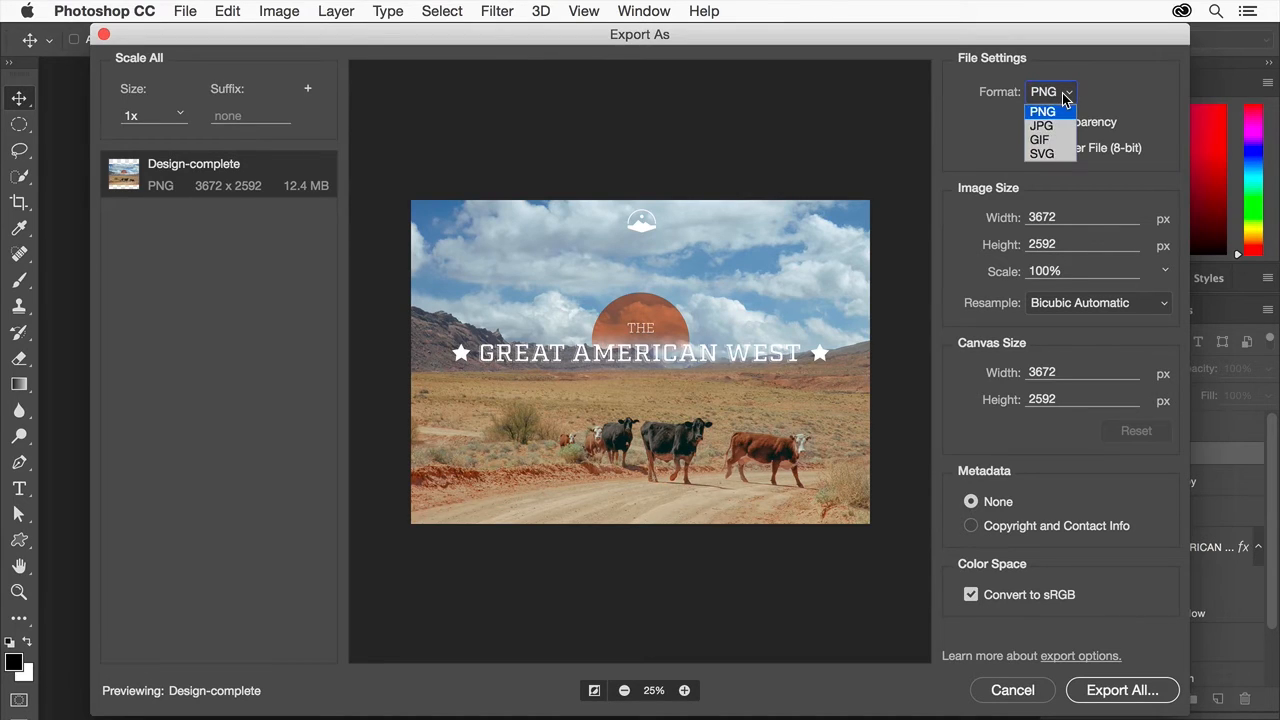
mouse_move(1042, 124)
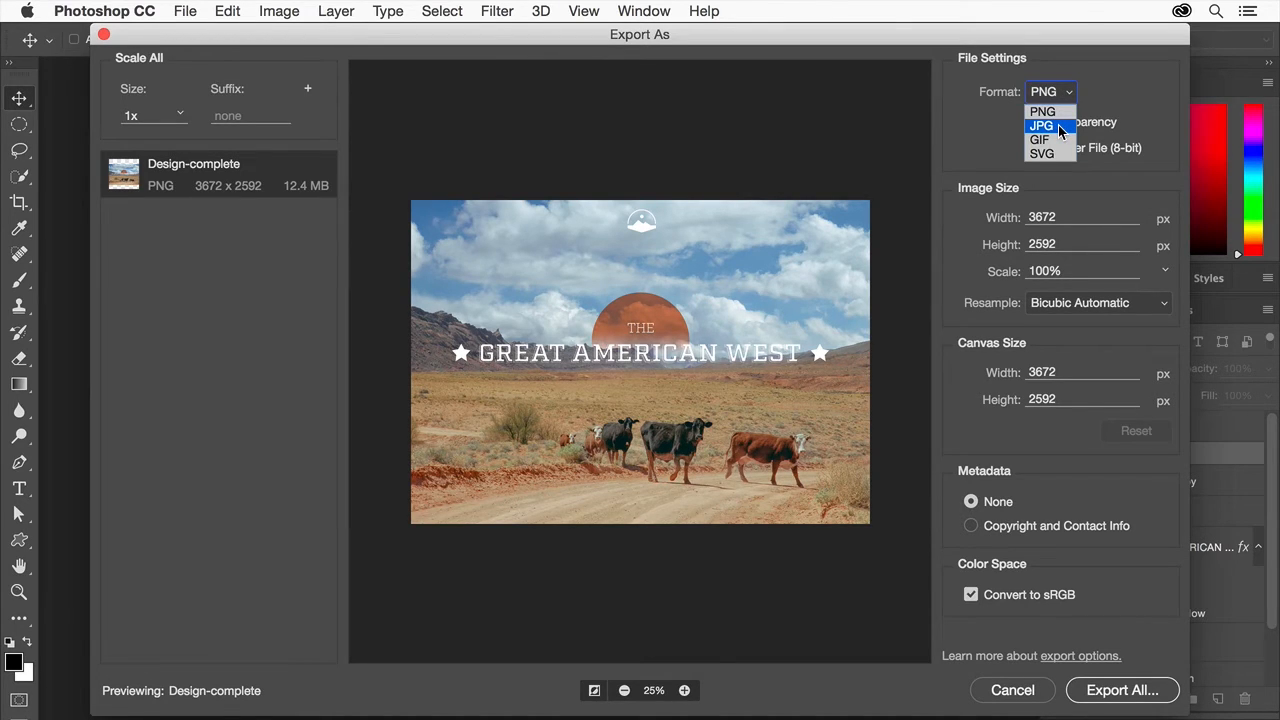
mouse_move(1042, 112)
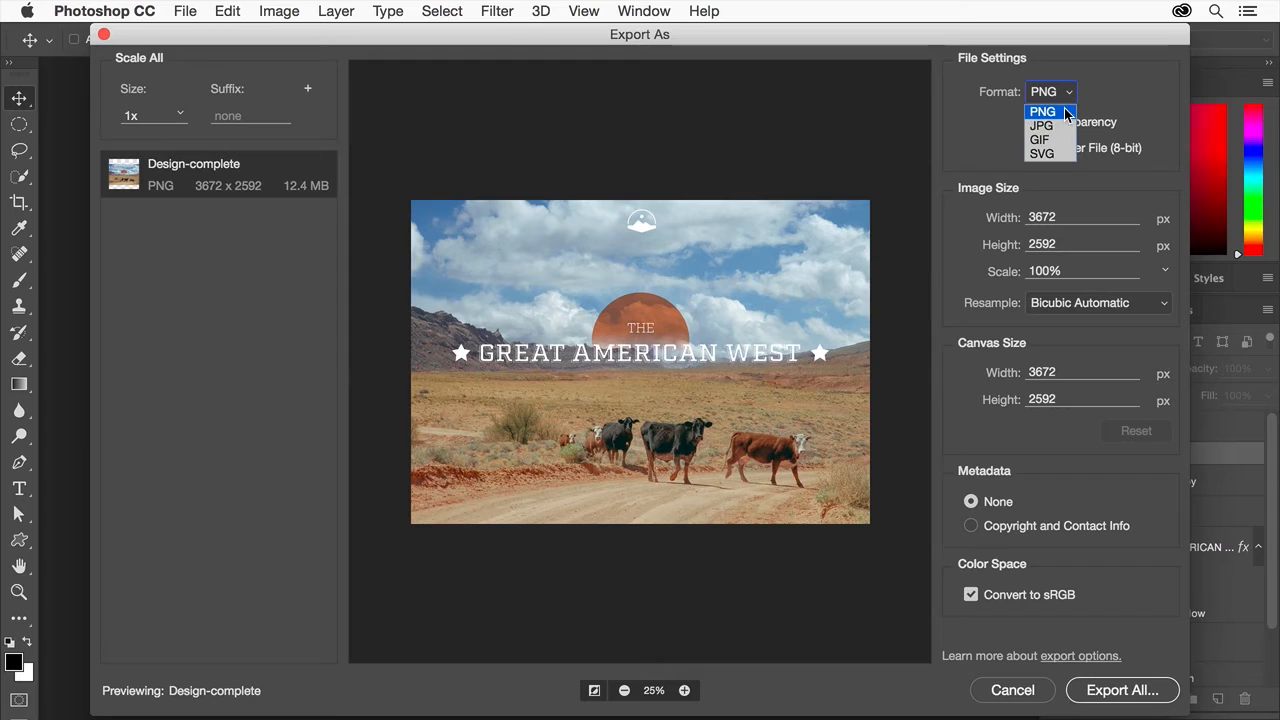
mouse_move(1062, 136)
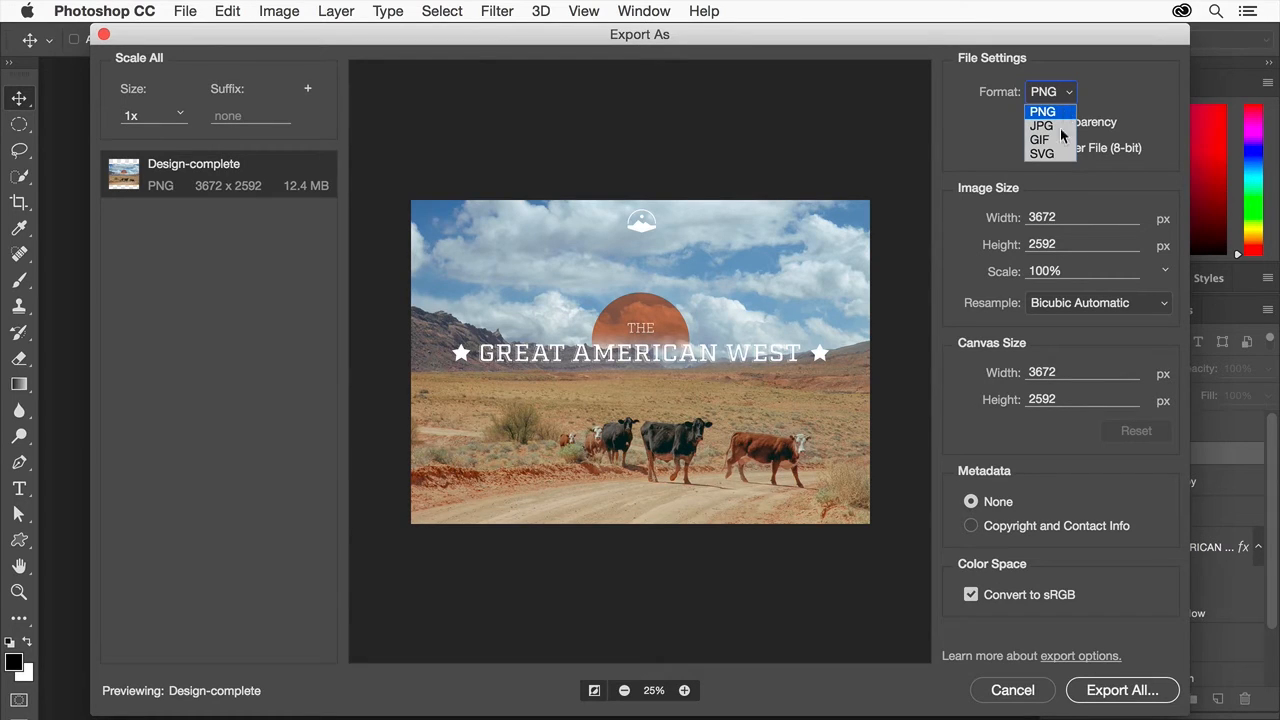
mouse_move(1042, 152)
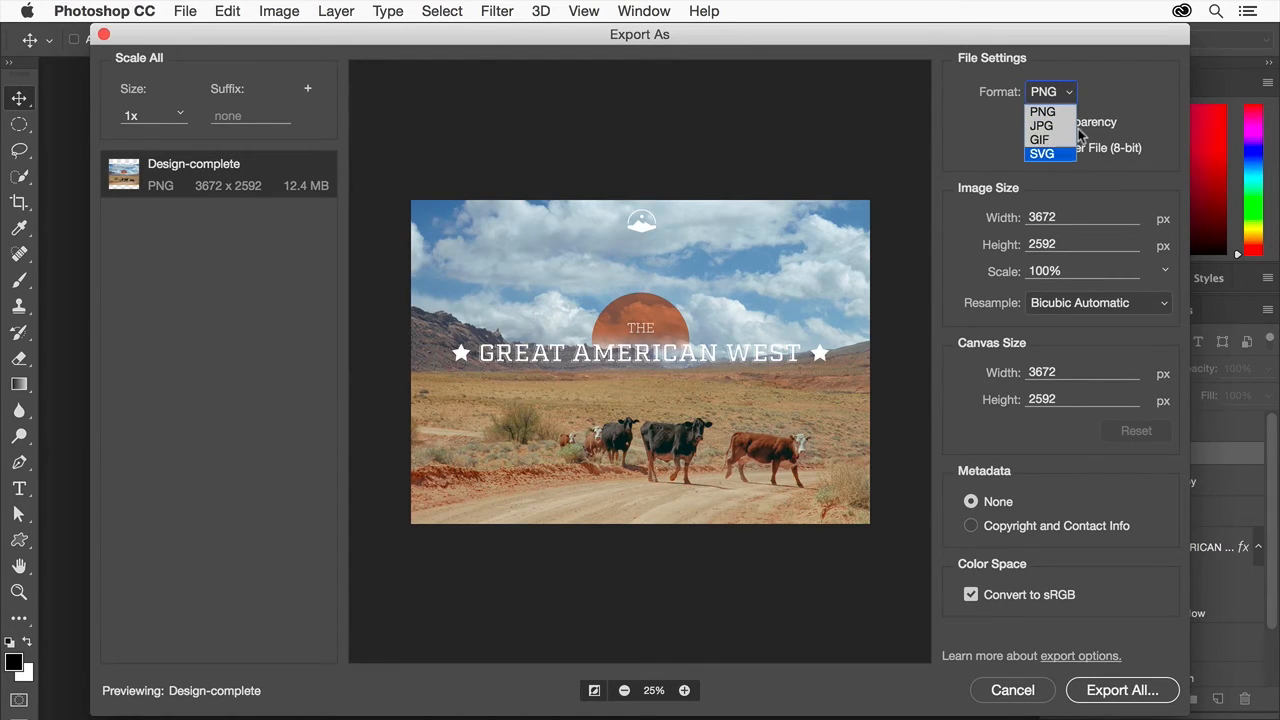
click(1042, 112)
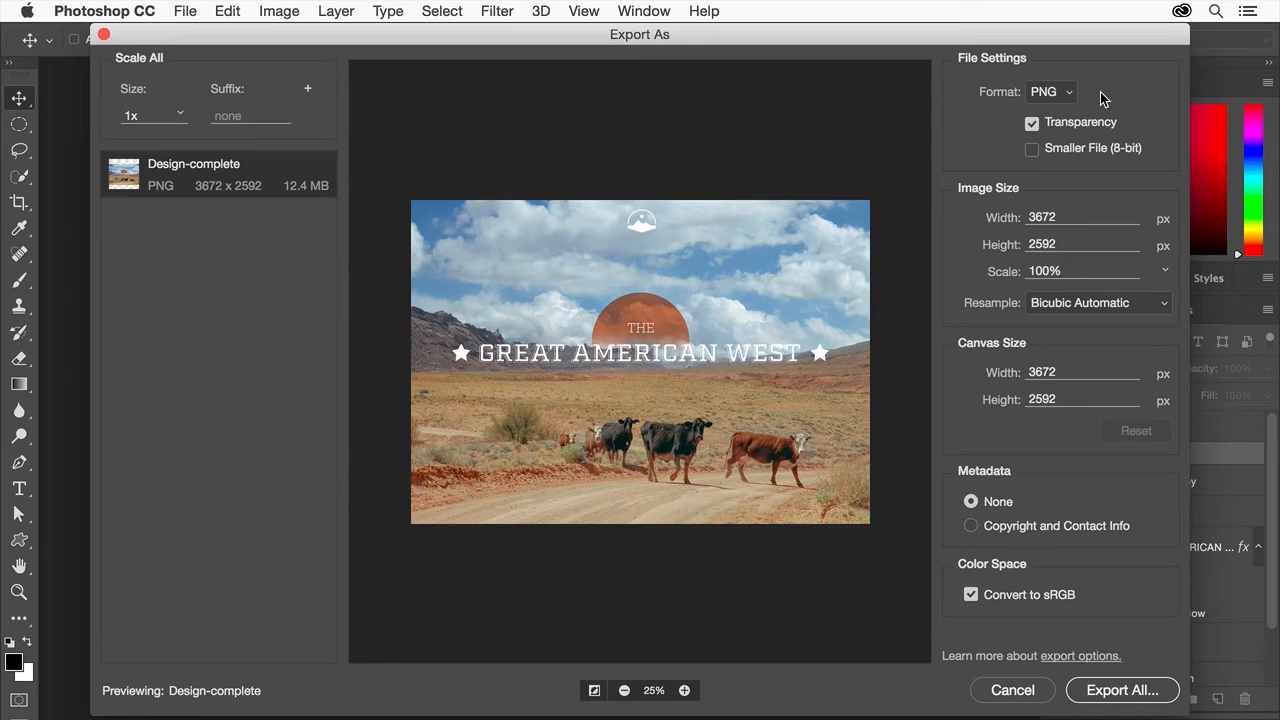
mouse_move(1084, 90)
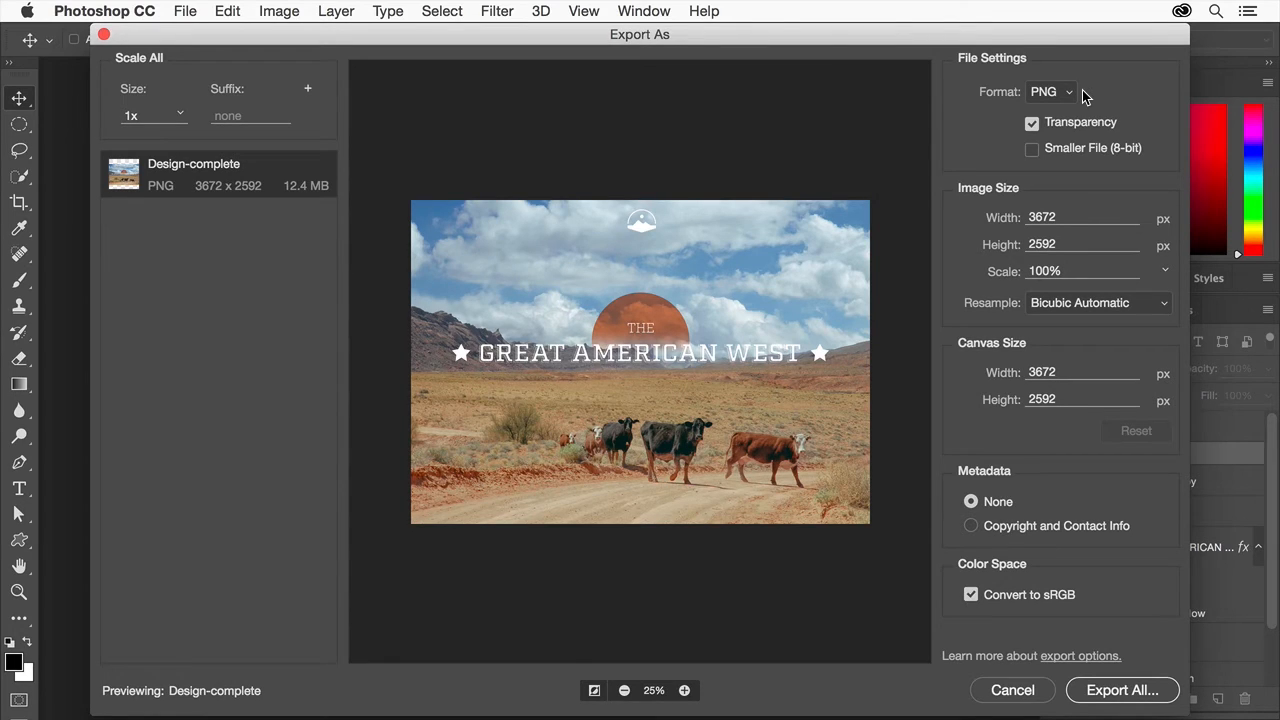
click(1050, 92)
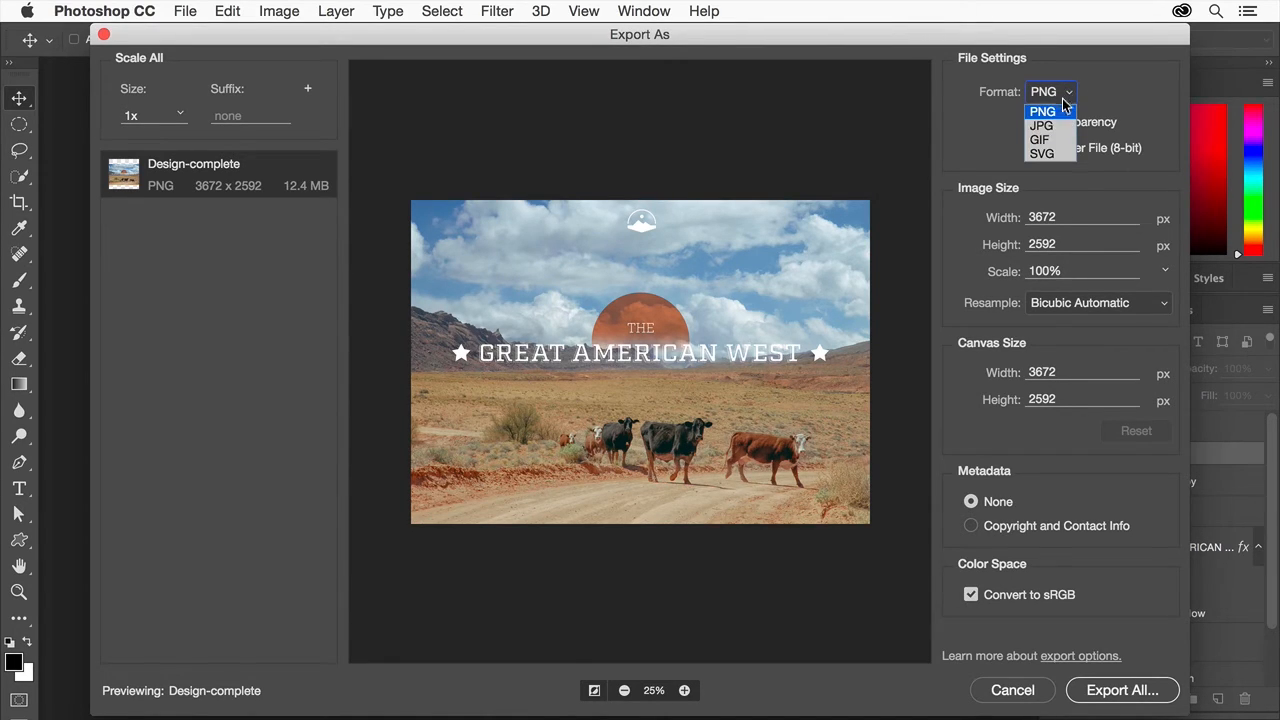
mouse_move(1042, 124)
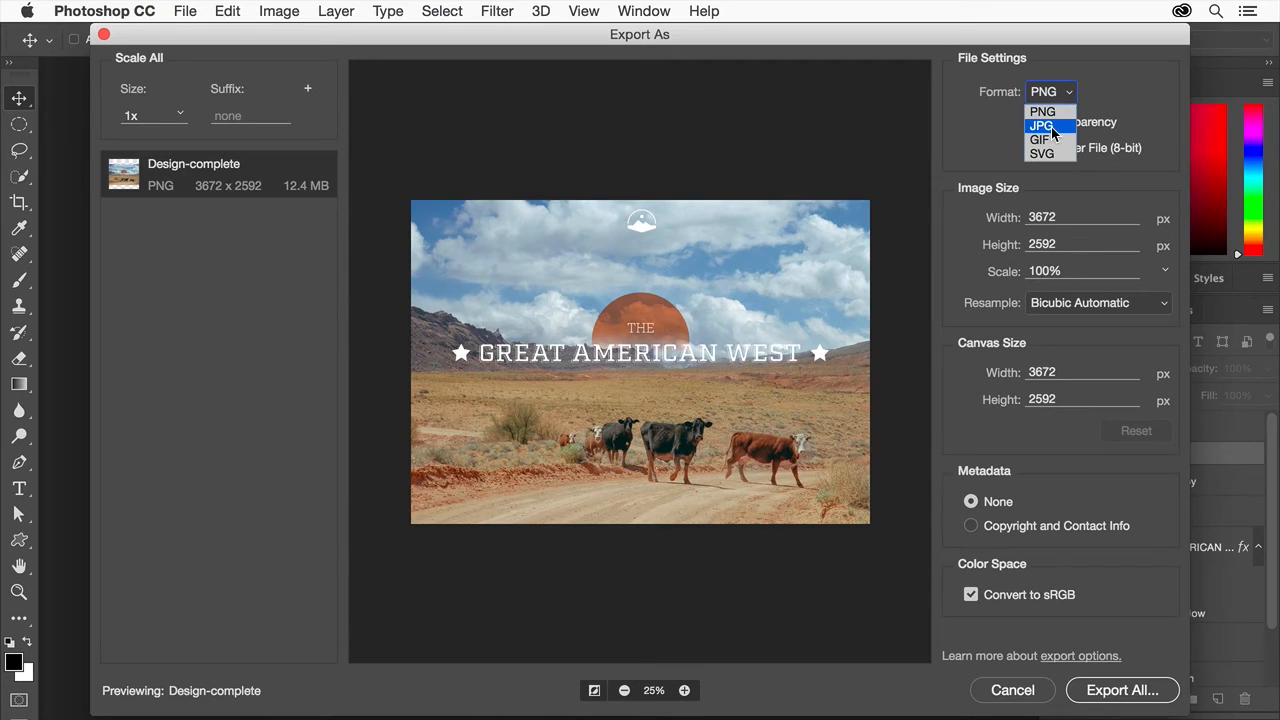
click(1040, 124)
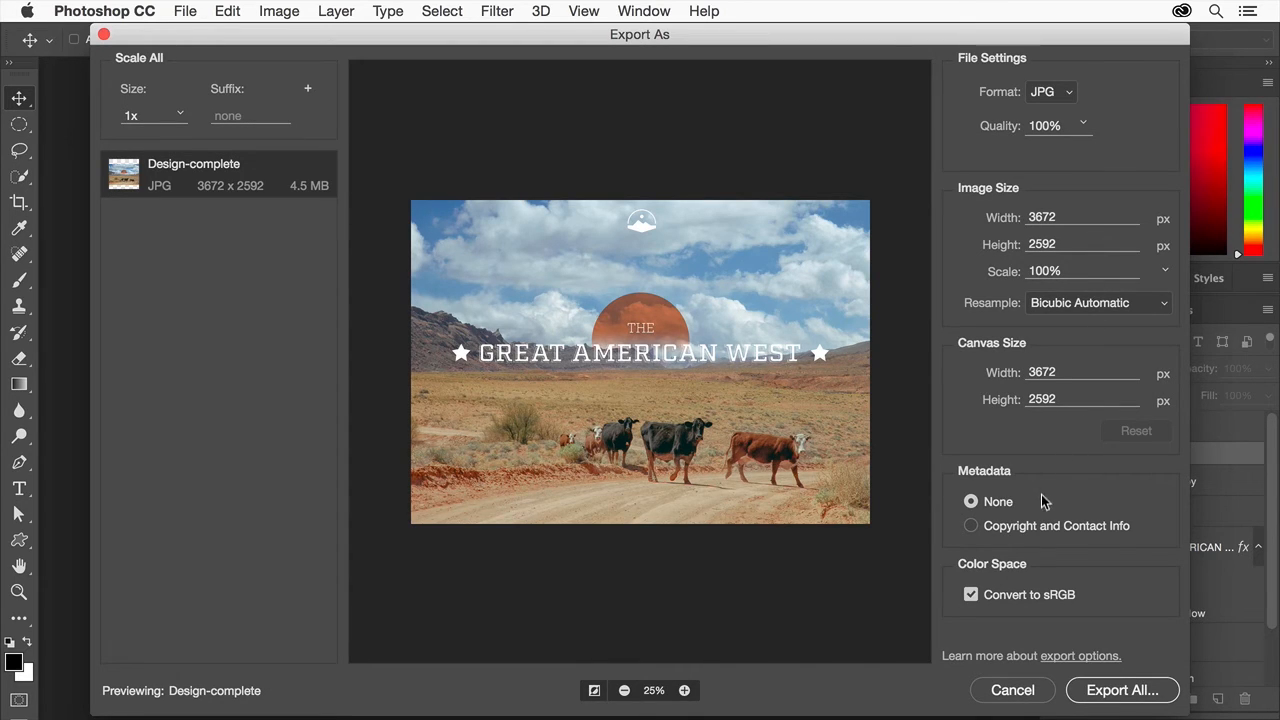
mouse_move(1040, 504)
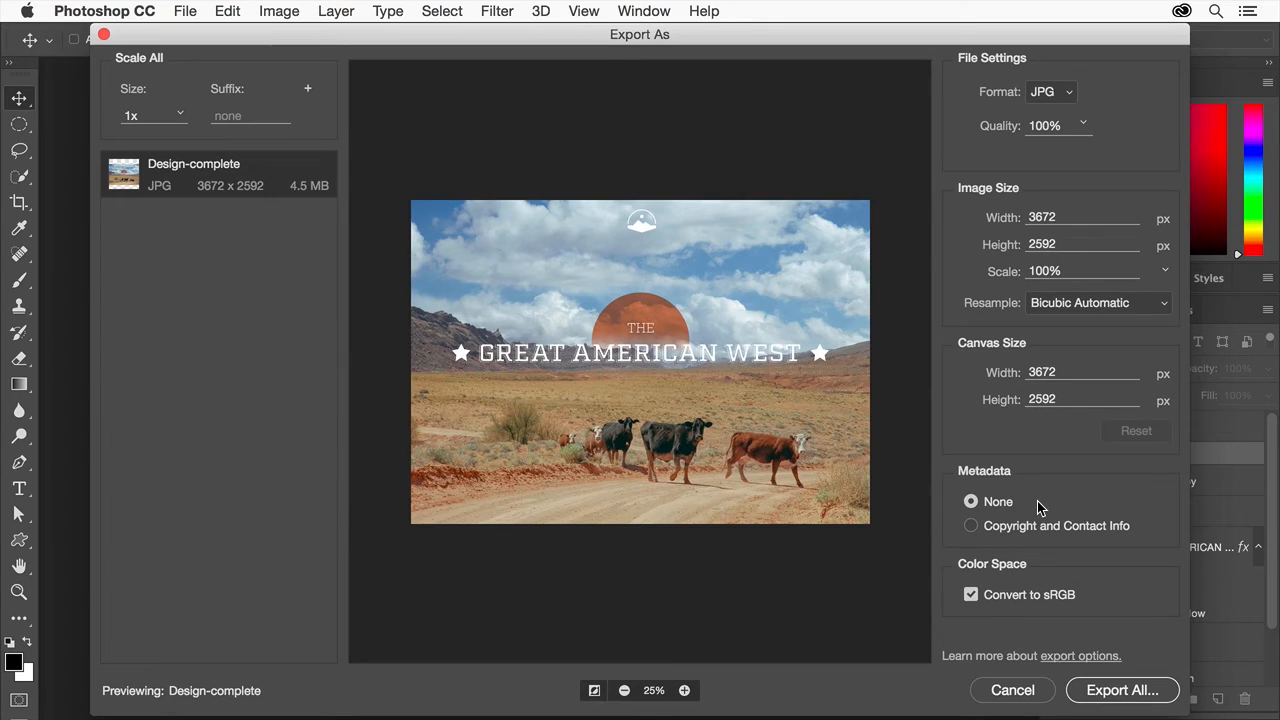
mouse_move(992, 600)
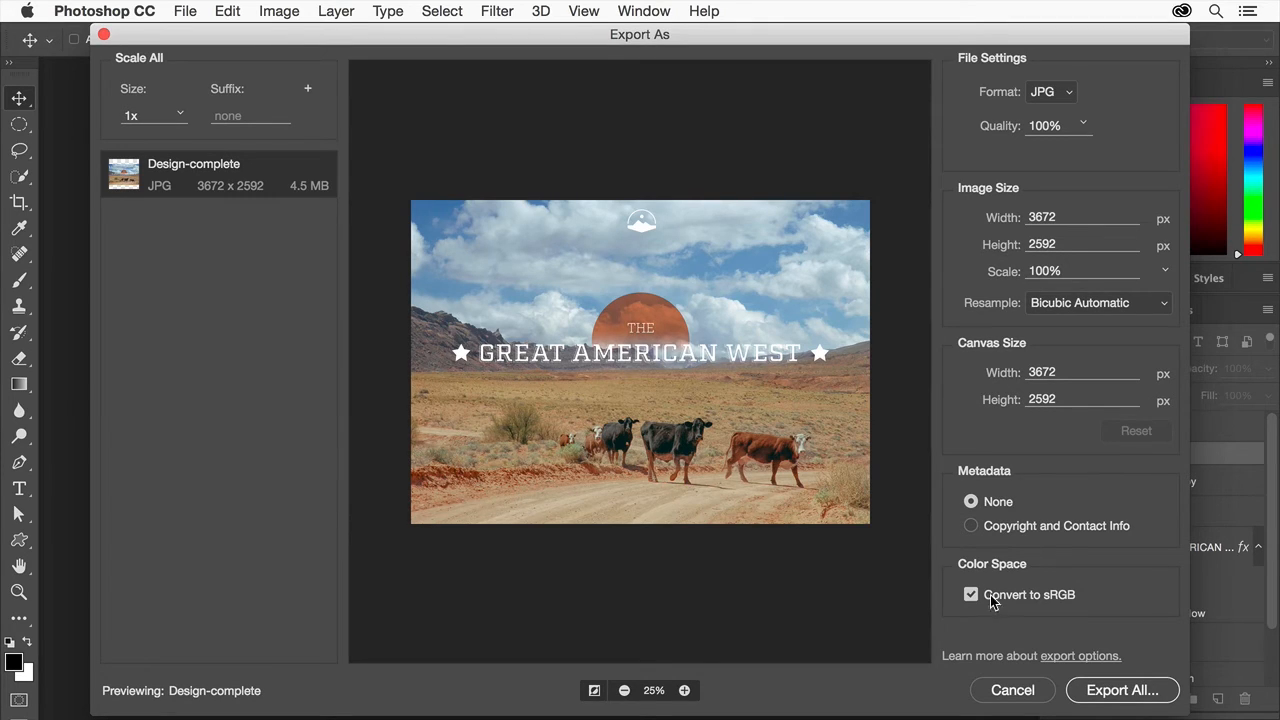
mouse_move(976, 616)
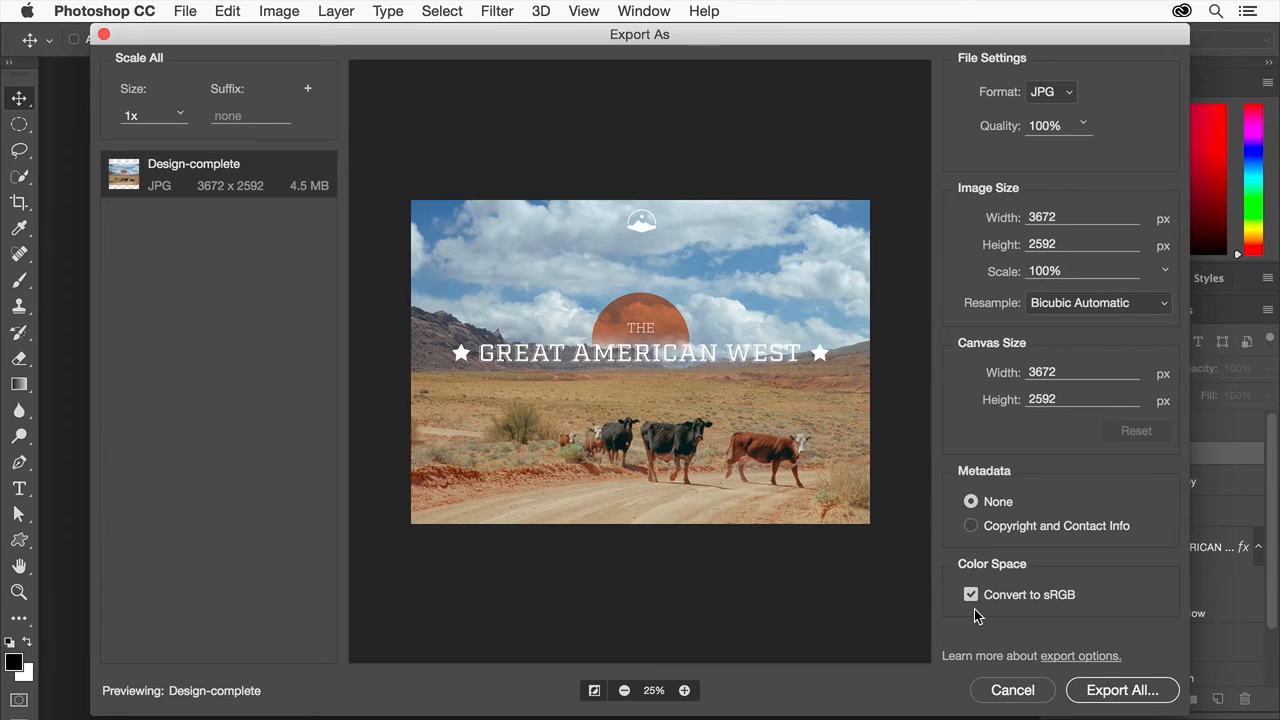
mouse_move(1122, 690)
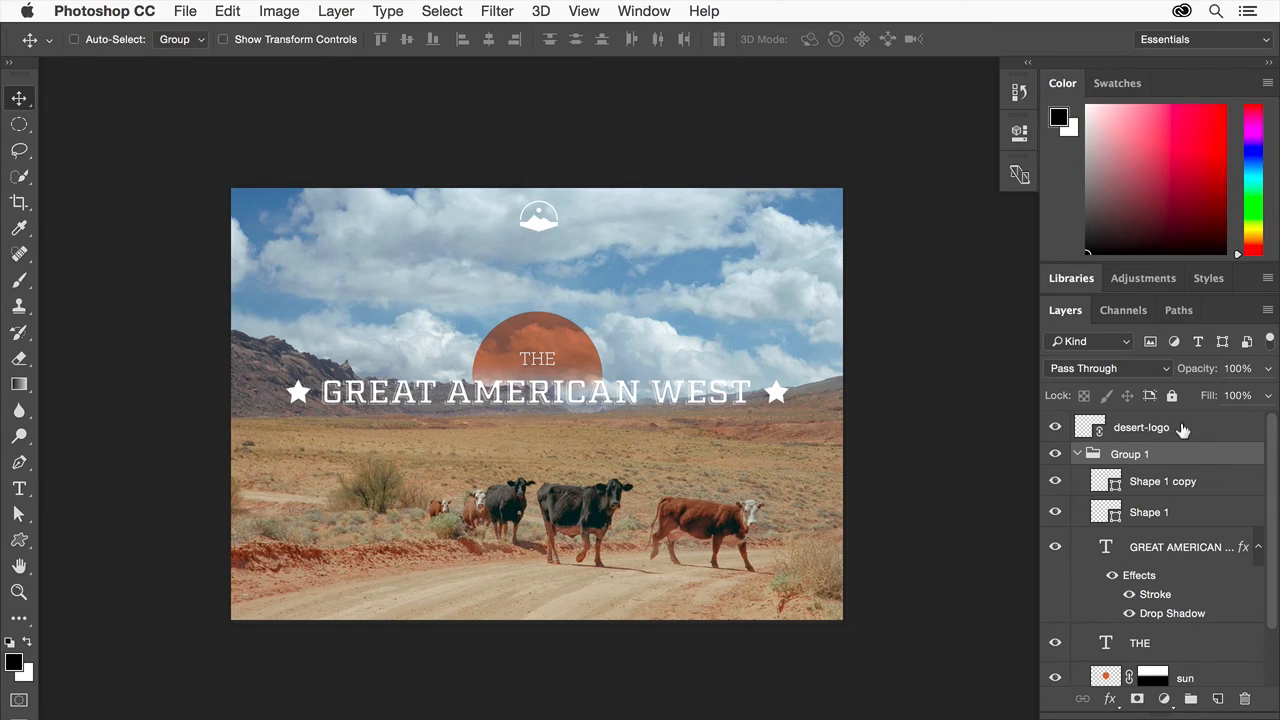
Export the desert-logo layer on its own with the format set to SVG
right_click(1140, 428)
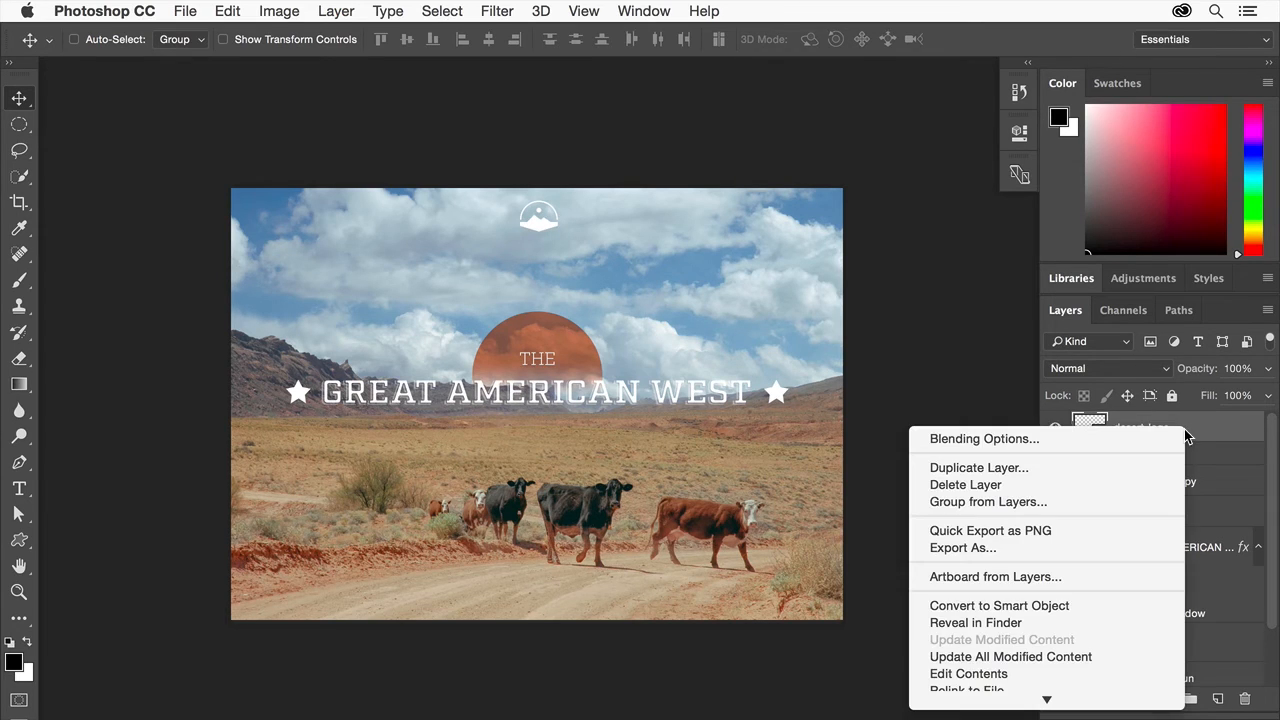
mouse_move(964, 548)
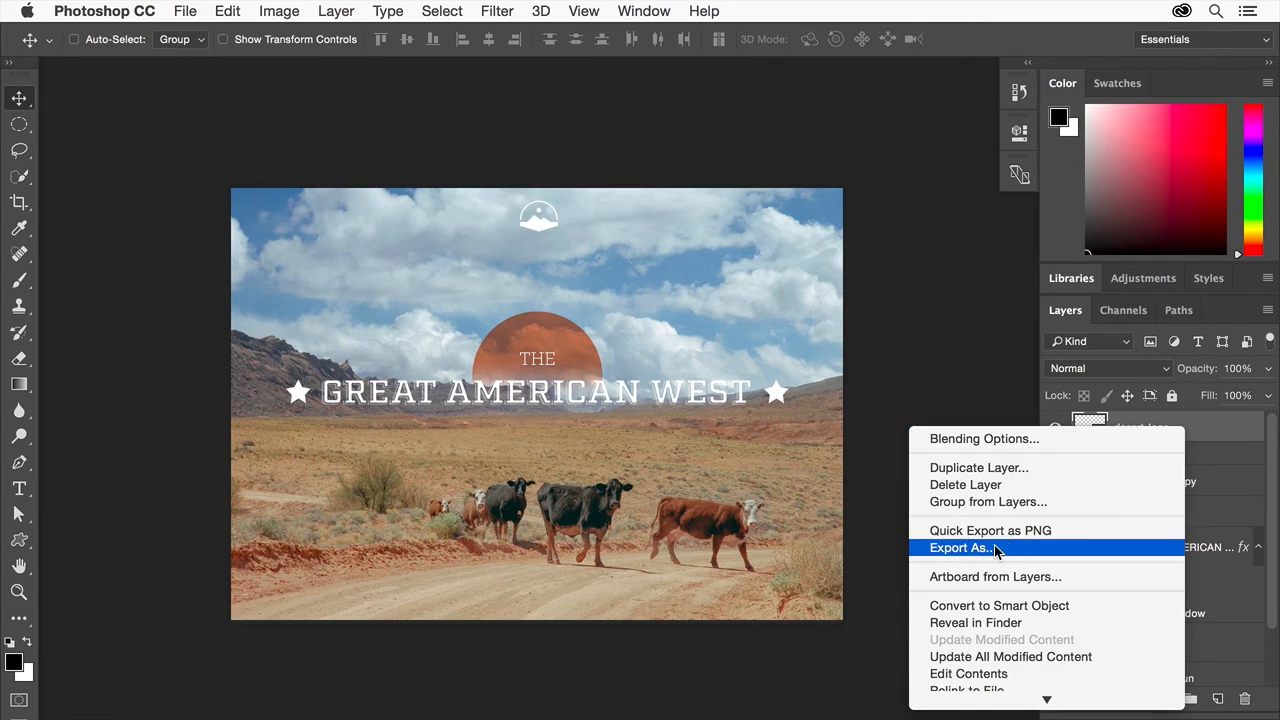
click(964, 548)
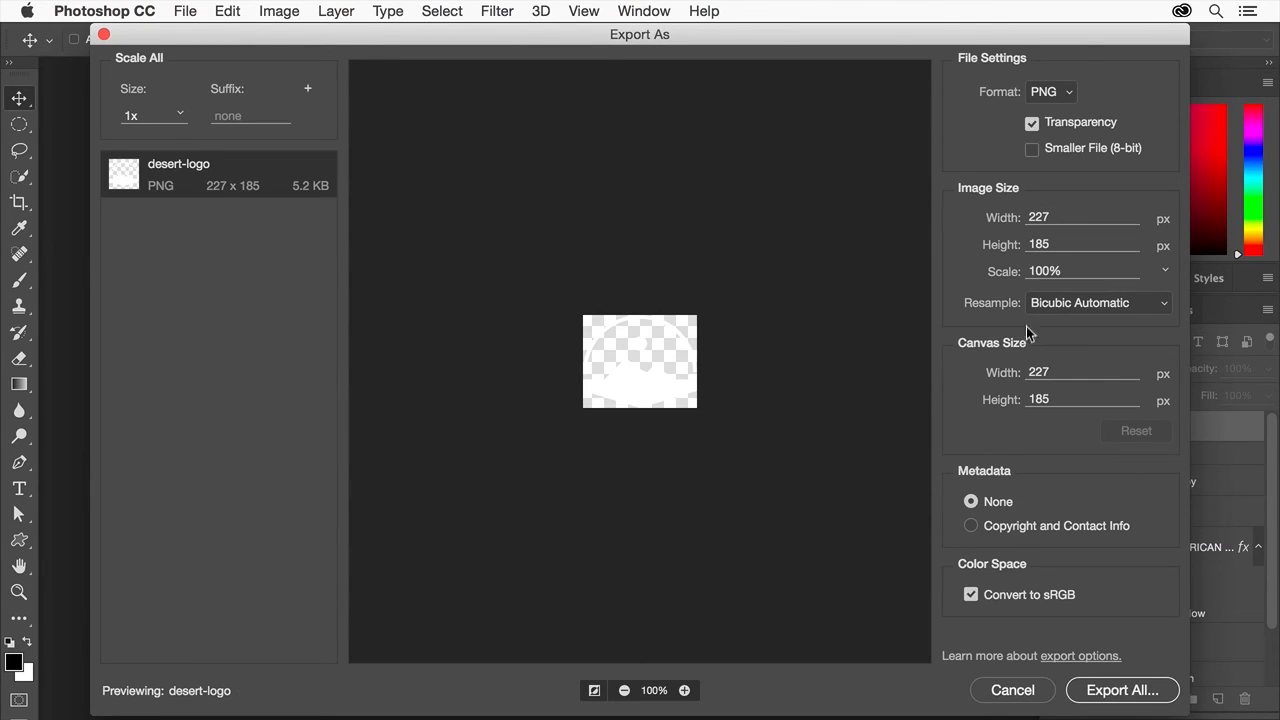
click(1050, 92)
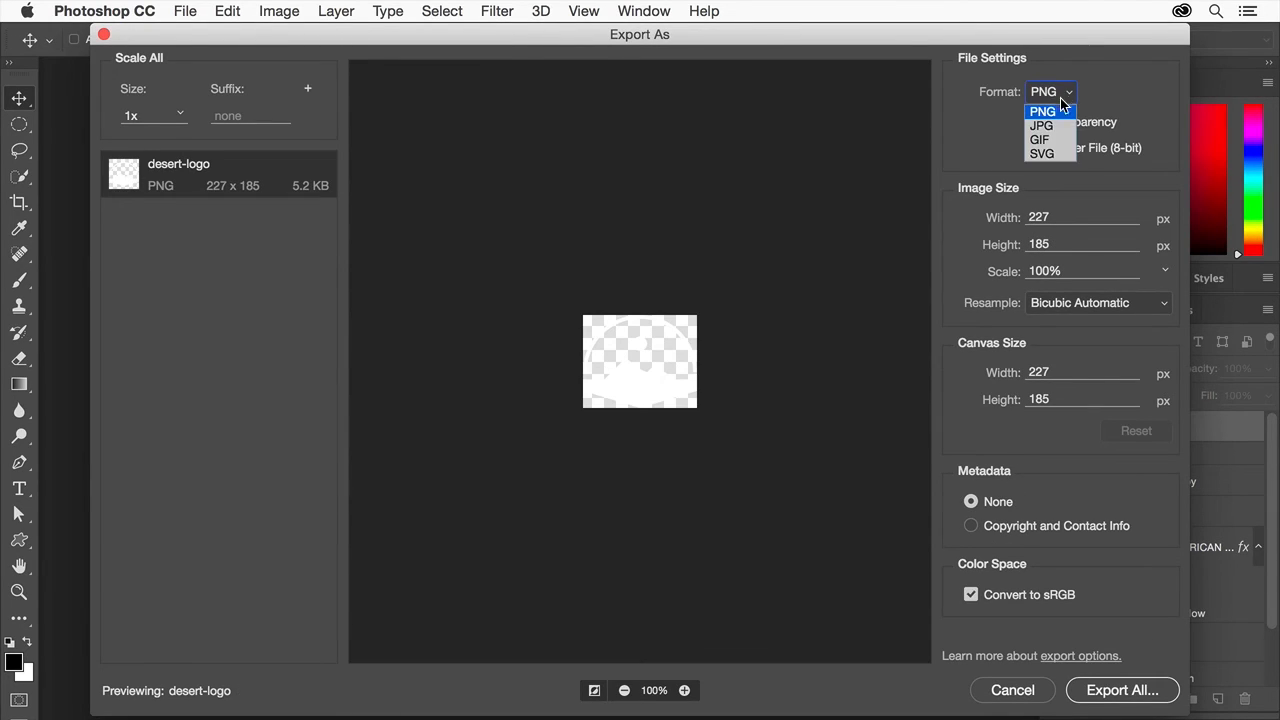
click(1040, 152)
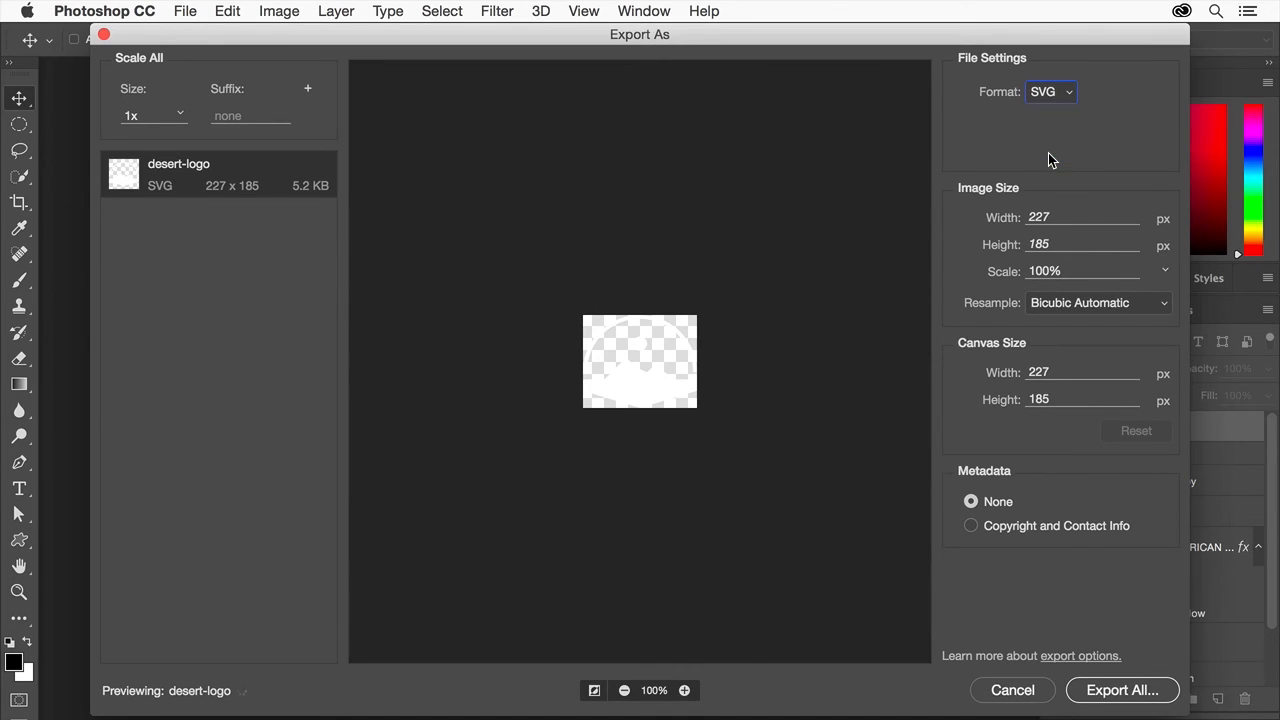